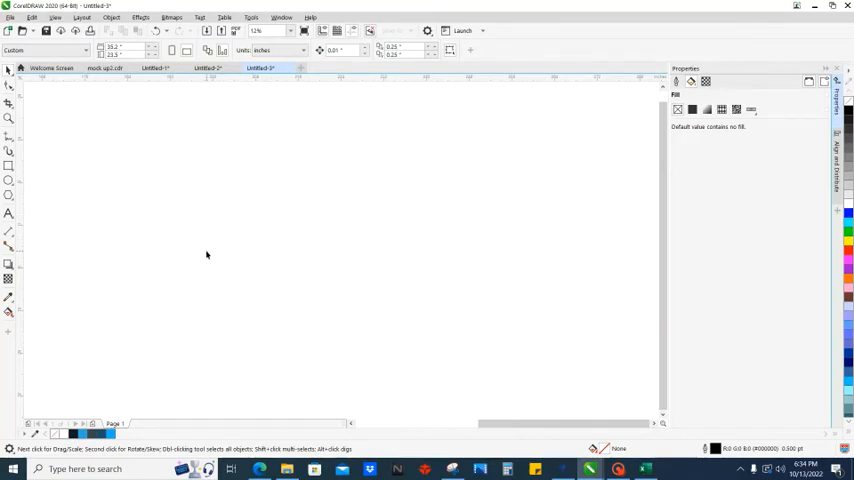
mouse_move(196, 268)
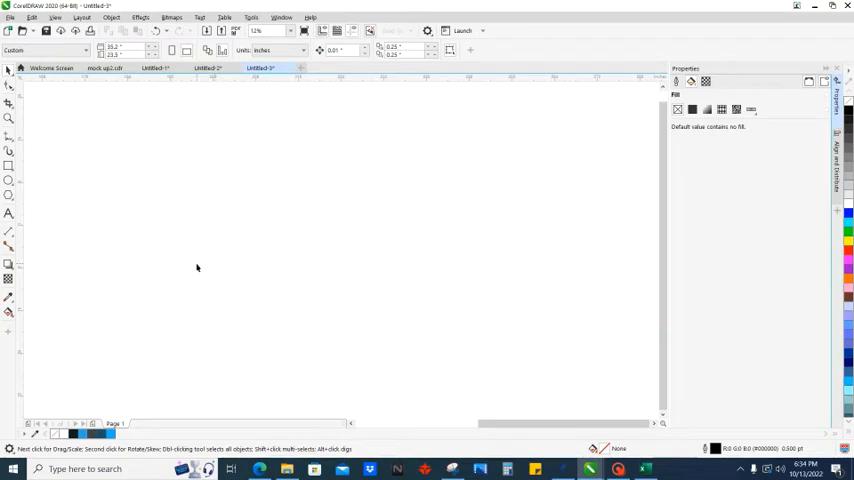
mouse_move(176, 264)
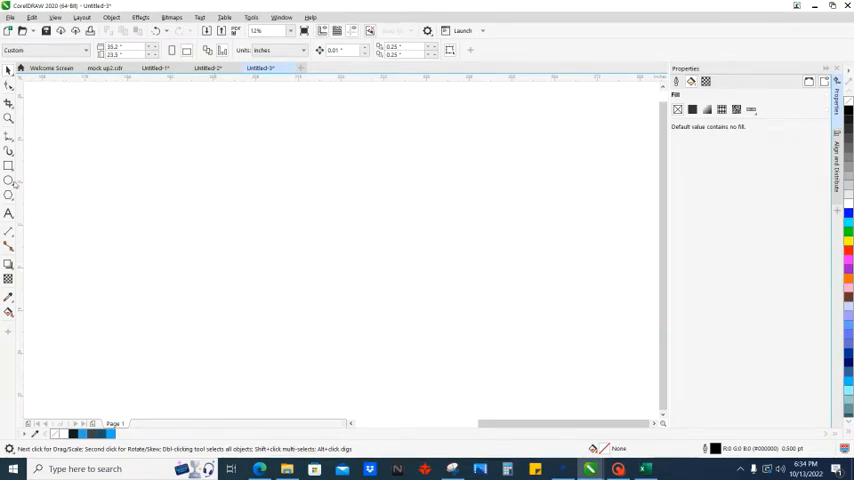
Switch to the Ellipse tool in the toolbox
click(8, 182)
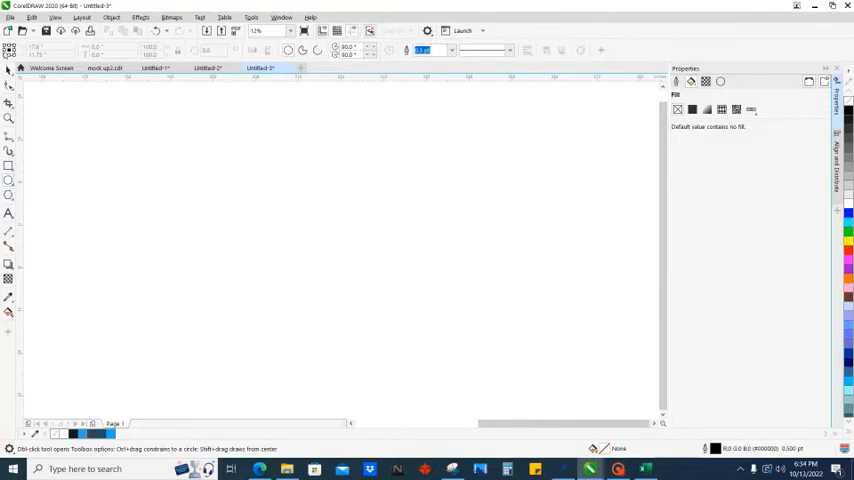
Draw a circle, duplicate it beside the first, and select both circles together
drag(194, 154, 292, 232)
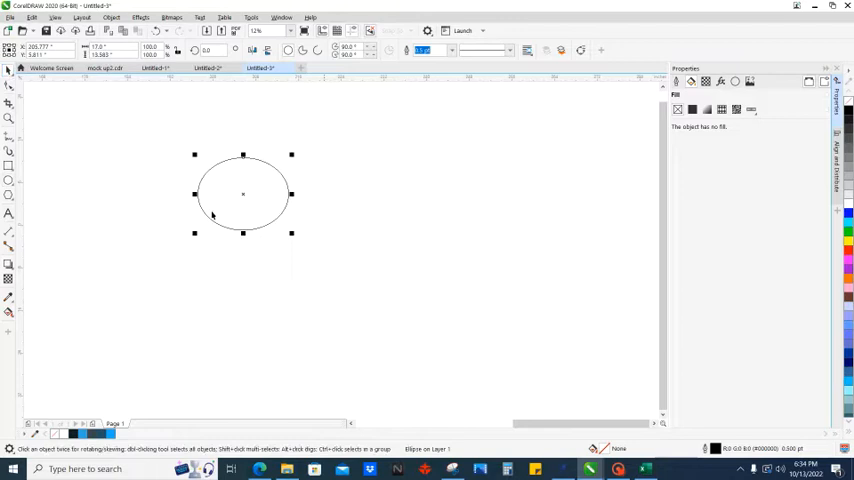
mouse_move(128, 88)
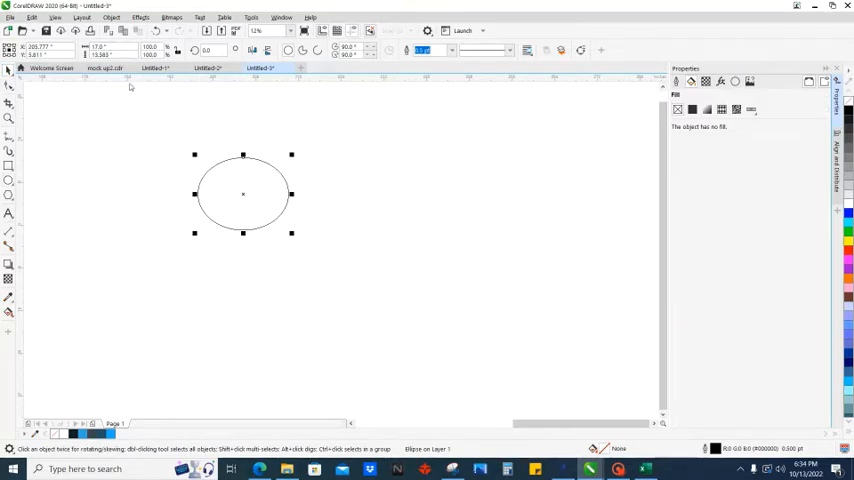
mouse_move(206, 176)
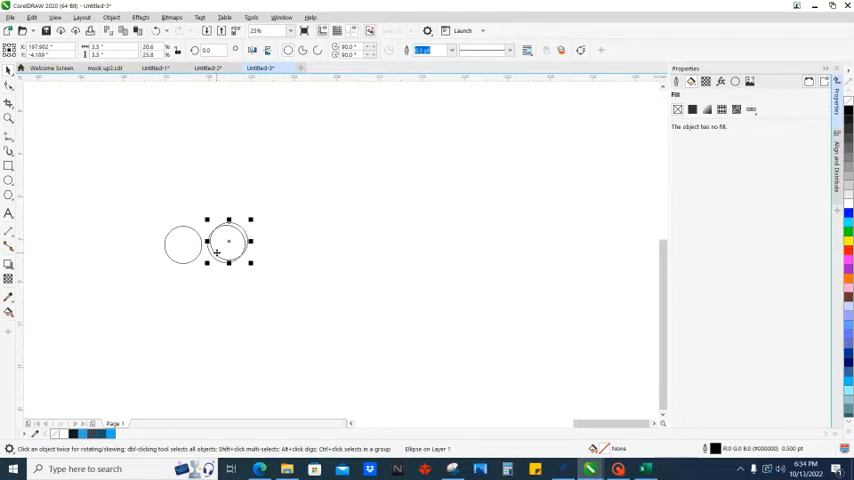
click(260, 260)
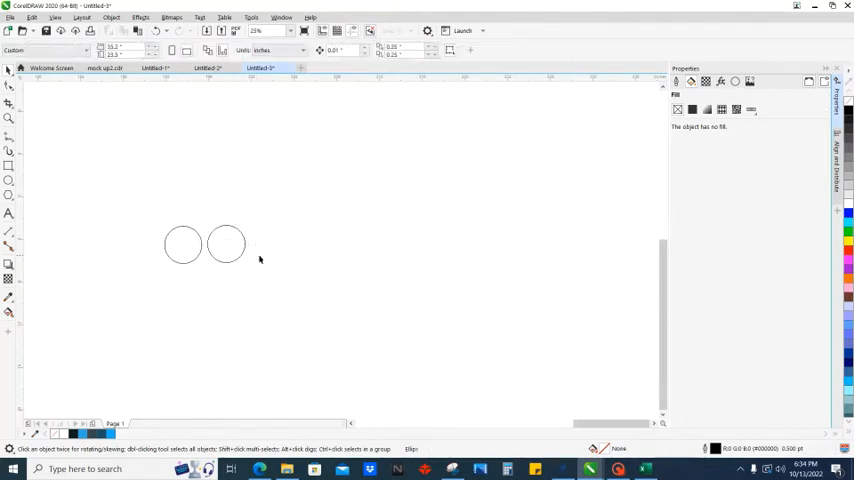
click(224, 244)
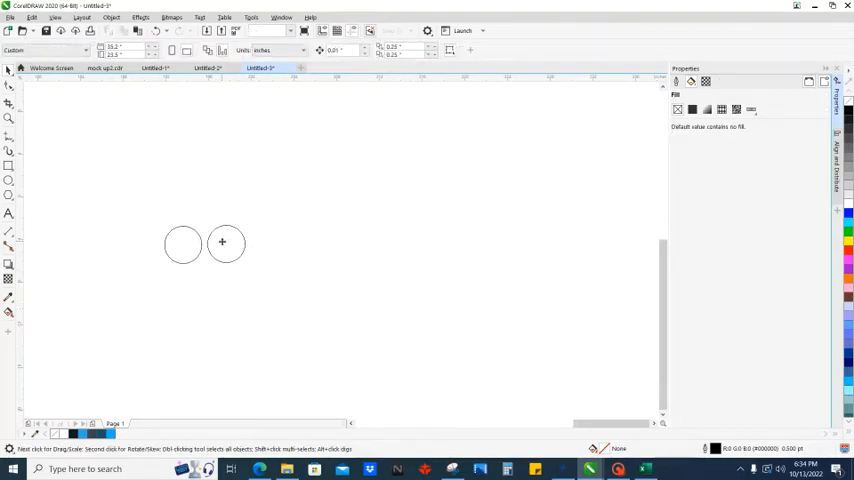
click(222, 242)
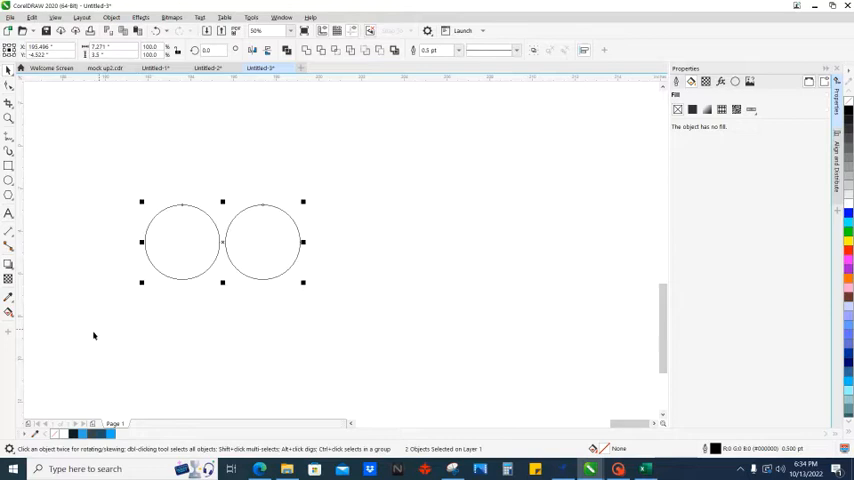
mouse_move(100, 332)
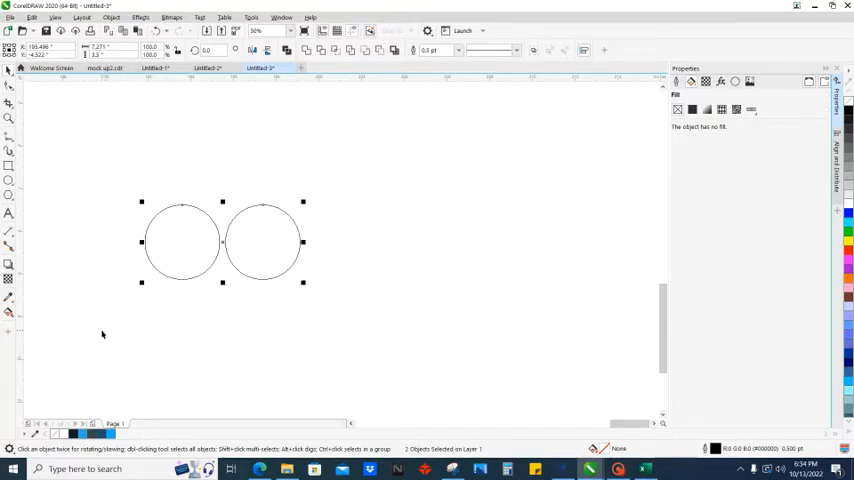
mouse_move(398, 256)
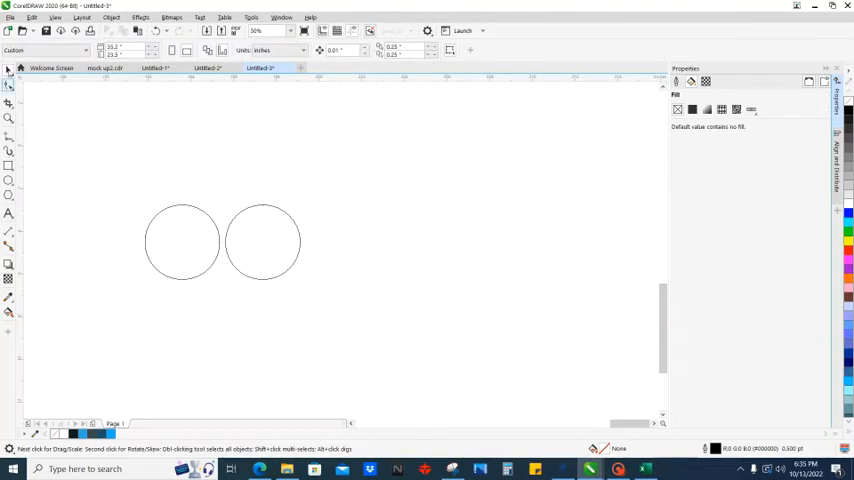
Import the christmas ornament globes file from the purchased designs folder
click(10, 18)
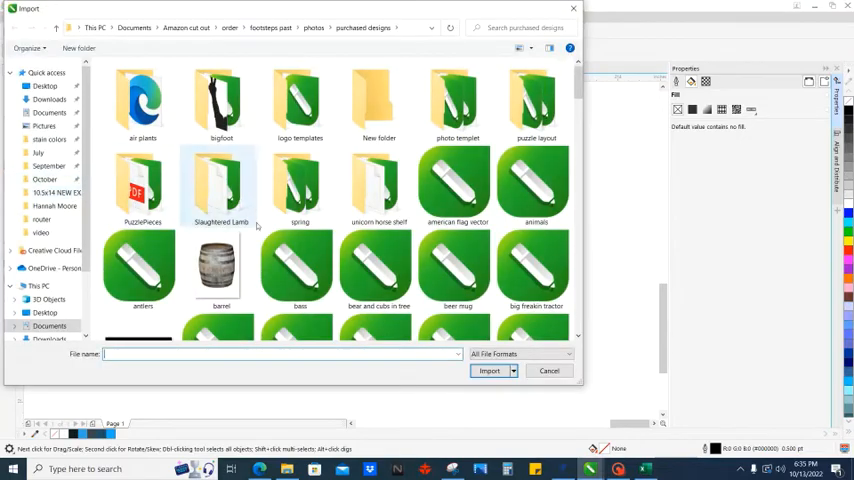
scroll(down, 3)
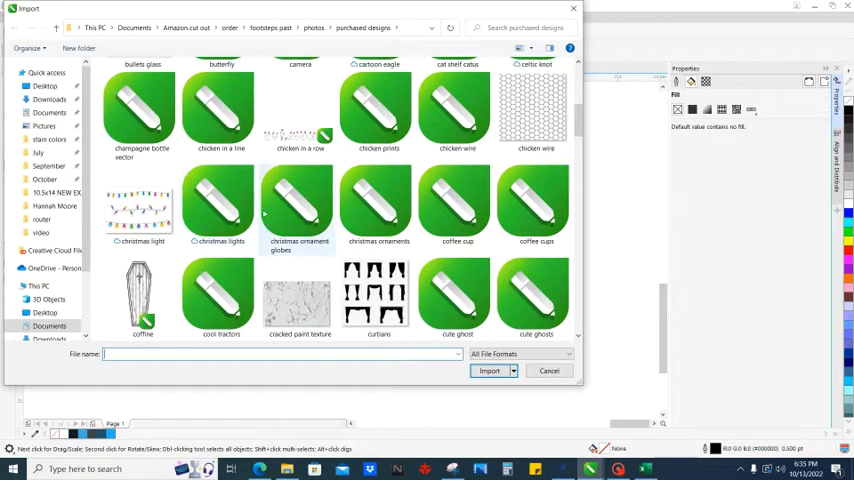
mouse_move(296, 196)
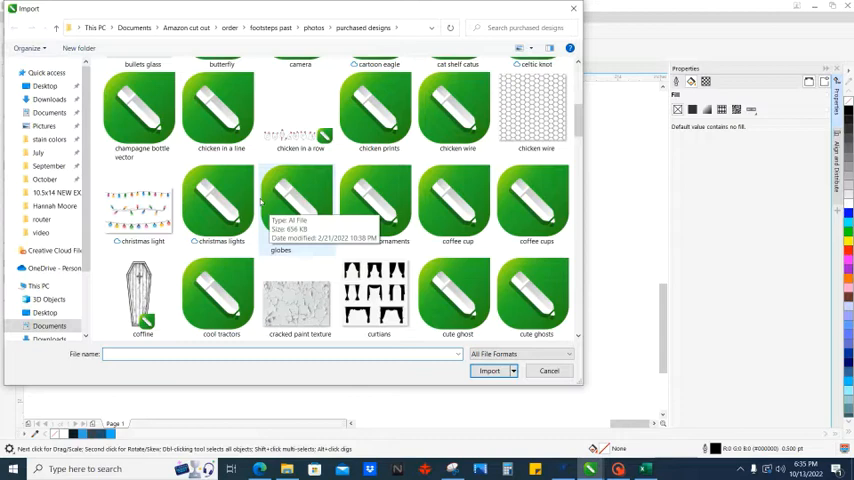
scroll(up, 3)
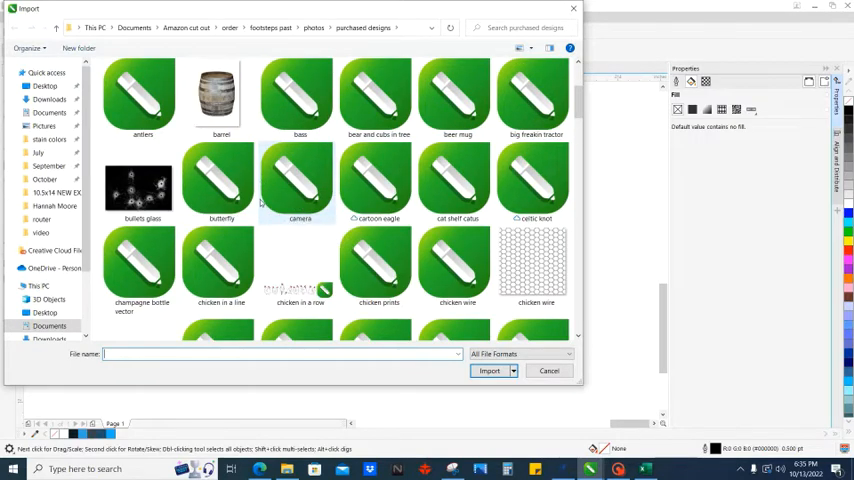
mouse_move(252, 204)
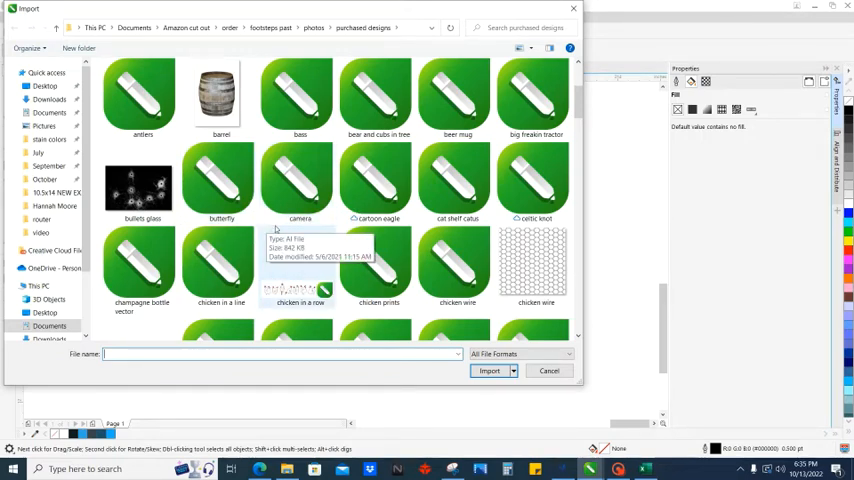
scroll(down, 3)
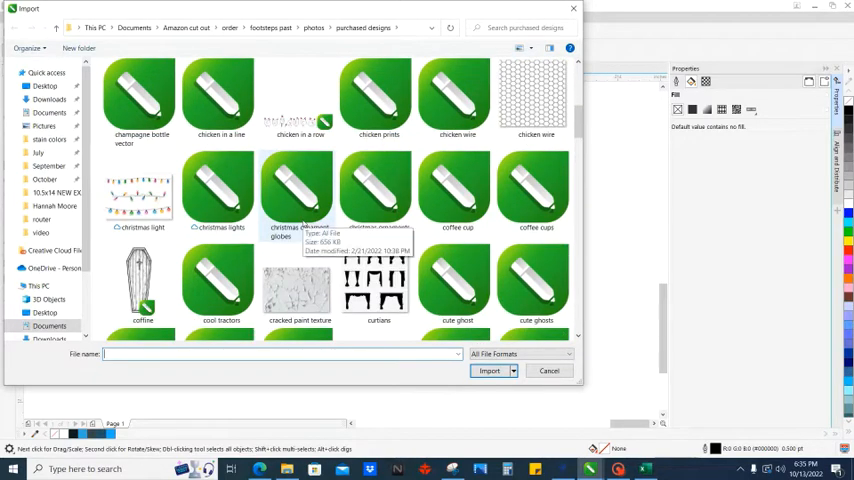
click(300, 190)
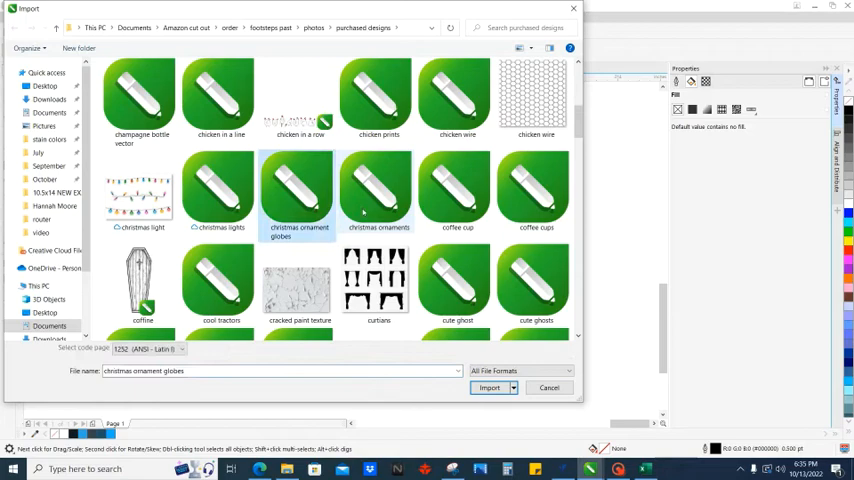
click(488, 388)
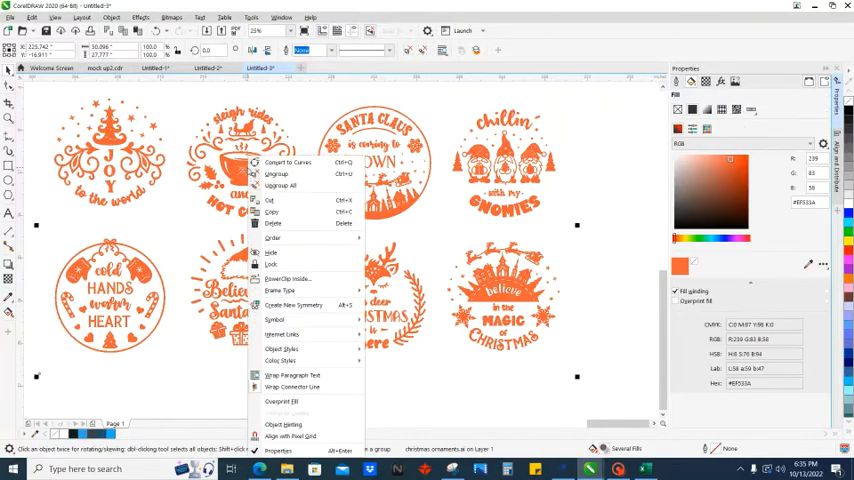
Ungroup the imported ornaments and drag one design near the circles
click(276, 172)
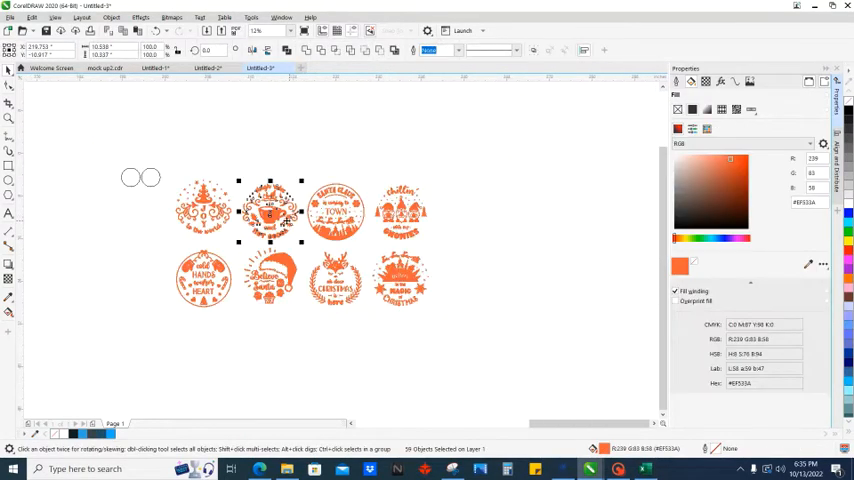
drag(270, 210, 92, 148)
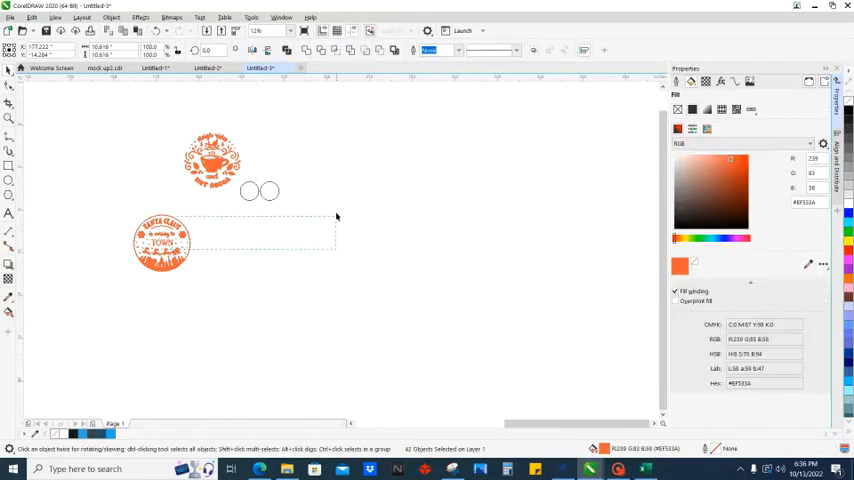
Select the Santa Claus design and move it into the right-hand circle
click(162, 244)
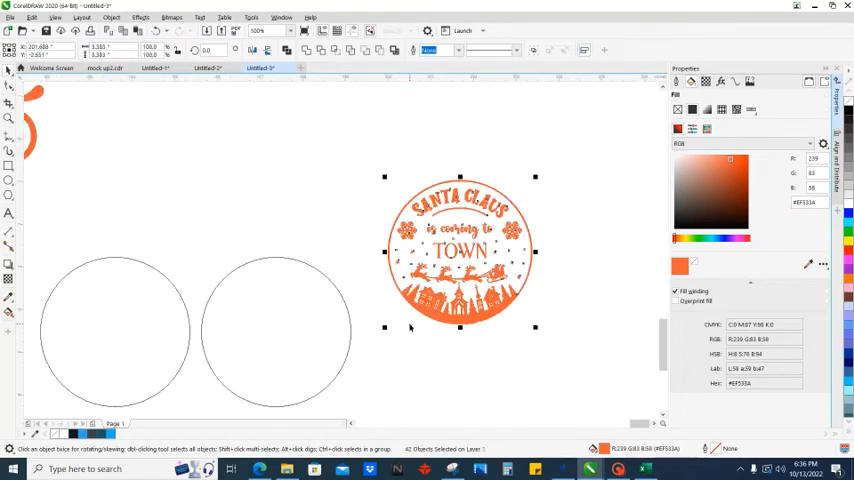
drag(460, 252, 308, 330)
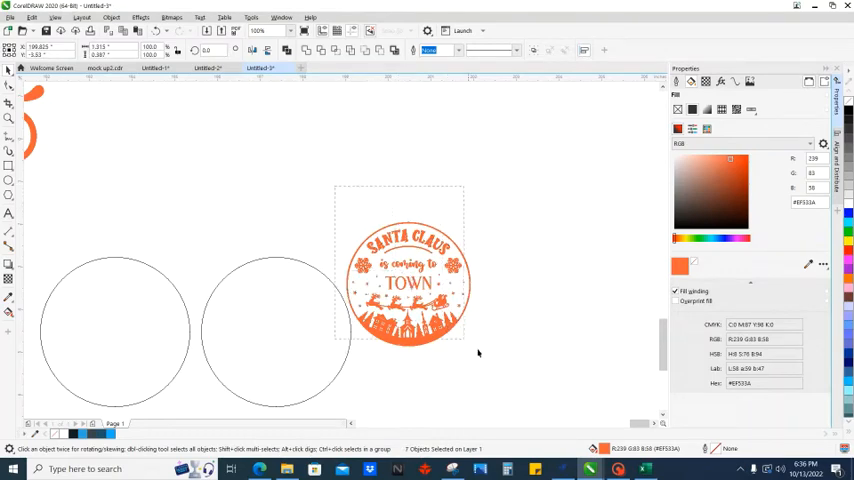
click(408, 284)
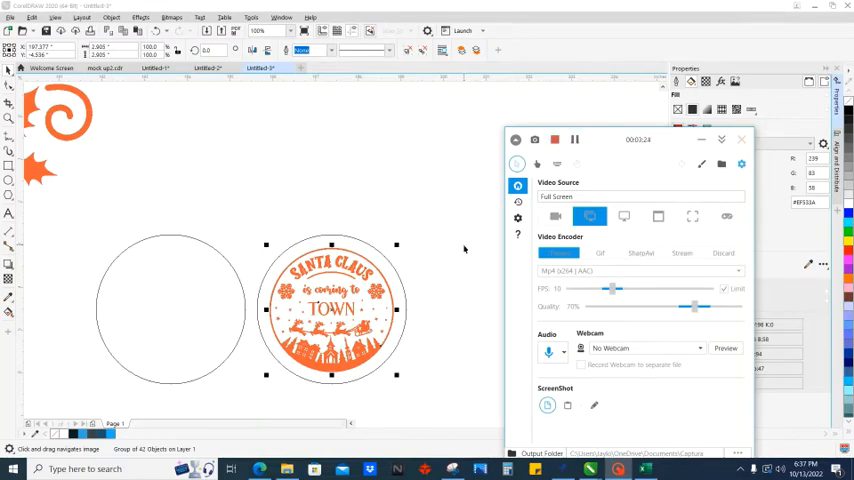
Move the Santa Claus design out to the right of the second circle
click(742, 140)
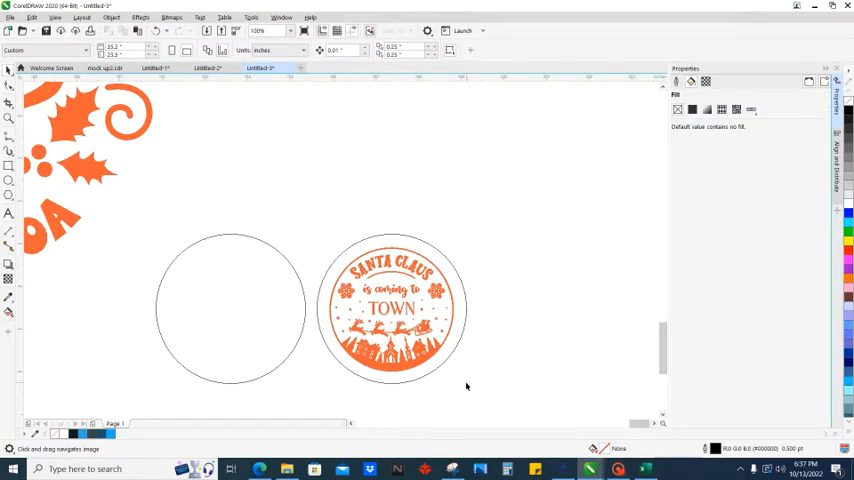
click(390, 308)
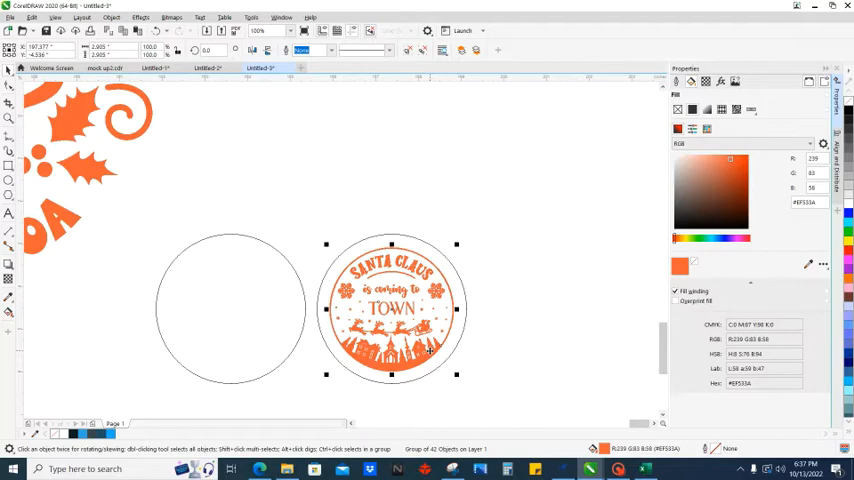
drag(390, 310, 532, 272)
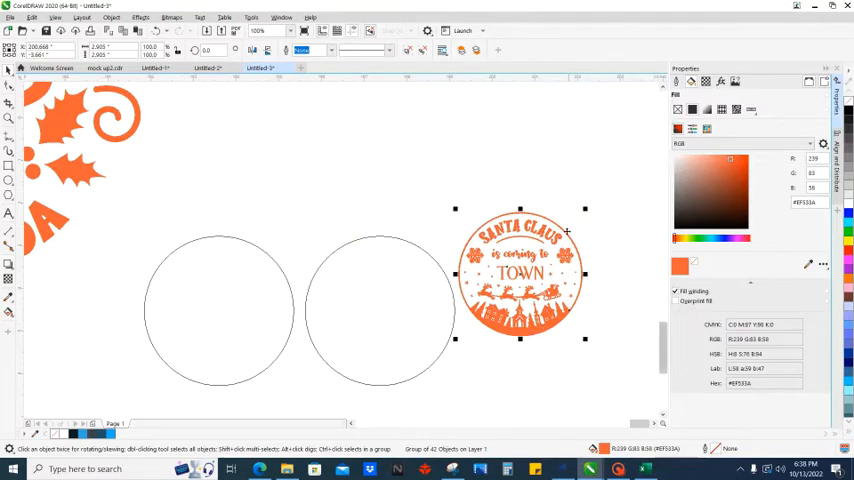
mouse_move(452, 208)
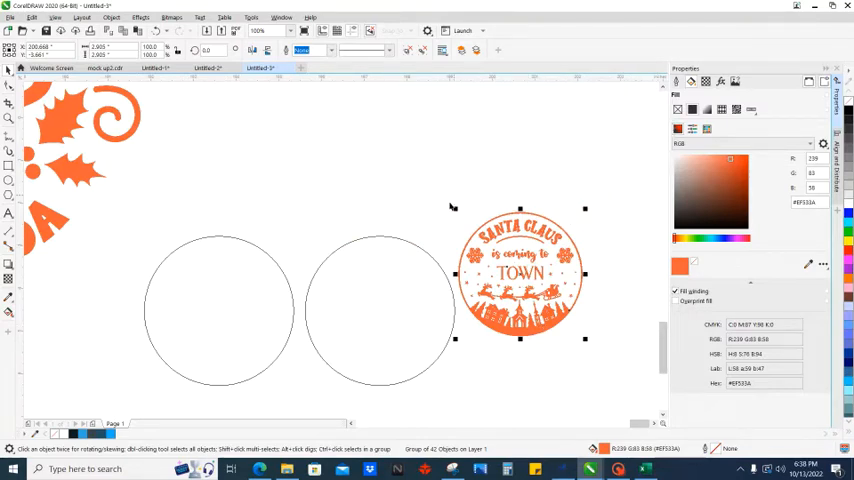
mouse_move(432, 216)
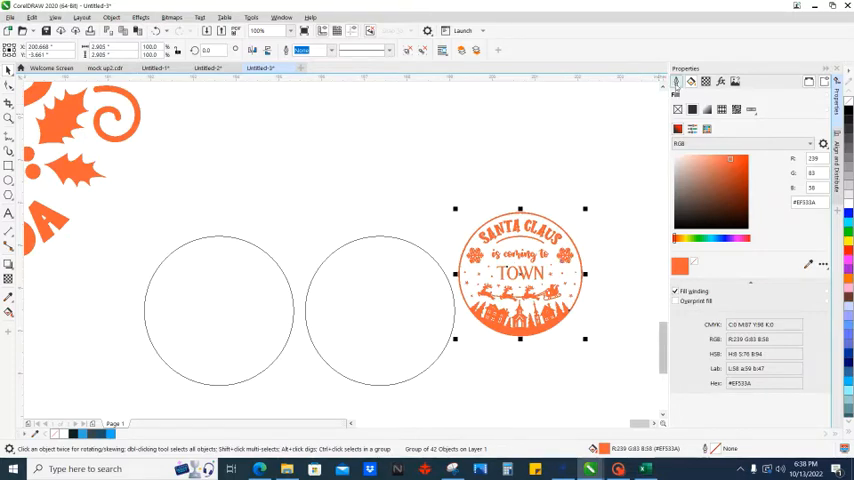
mouse_move(676, 82)
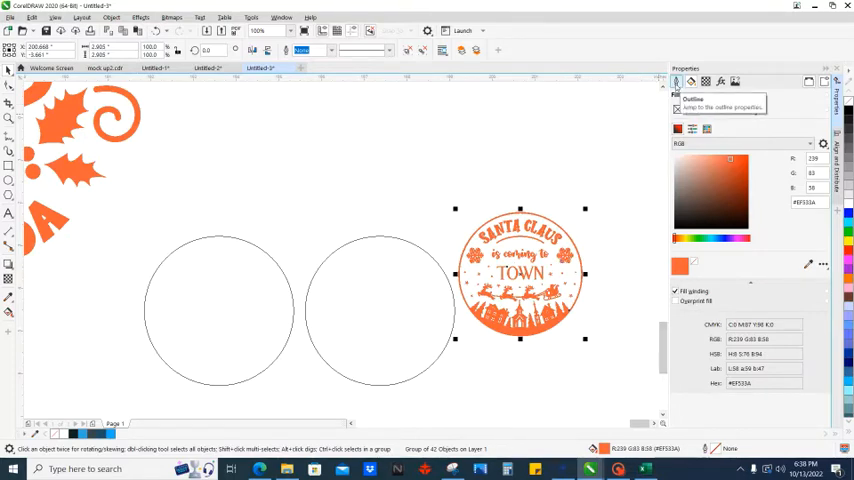
Set the Santa Claus design's outline to Hairline width with a blue colour
click(676, 82)
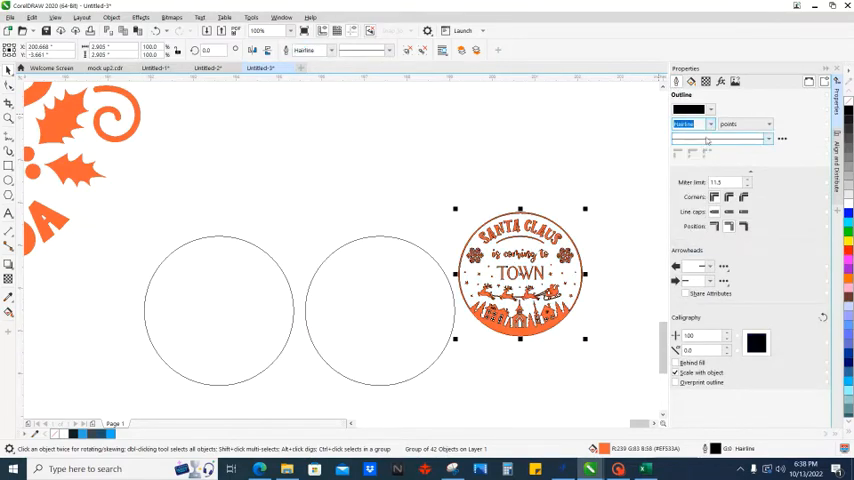
click(710, 112)
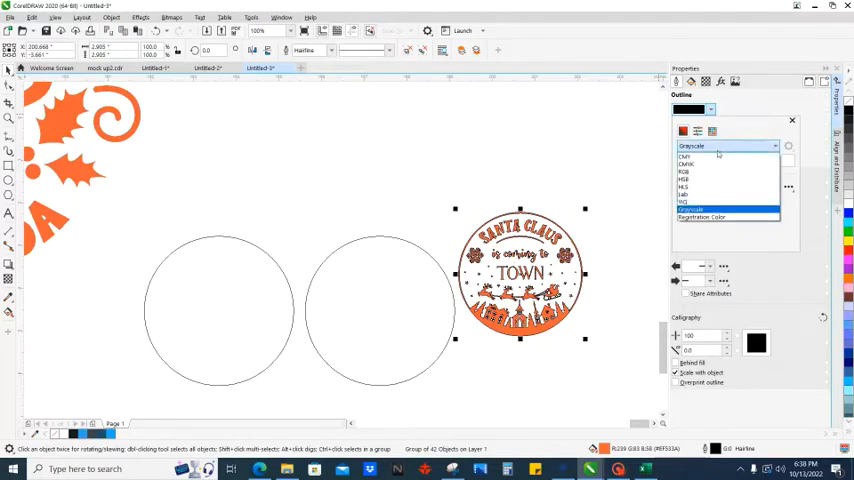
click(710, 156)
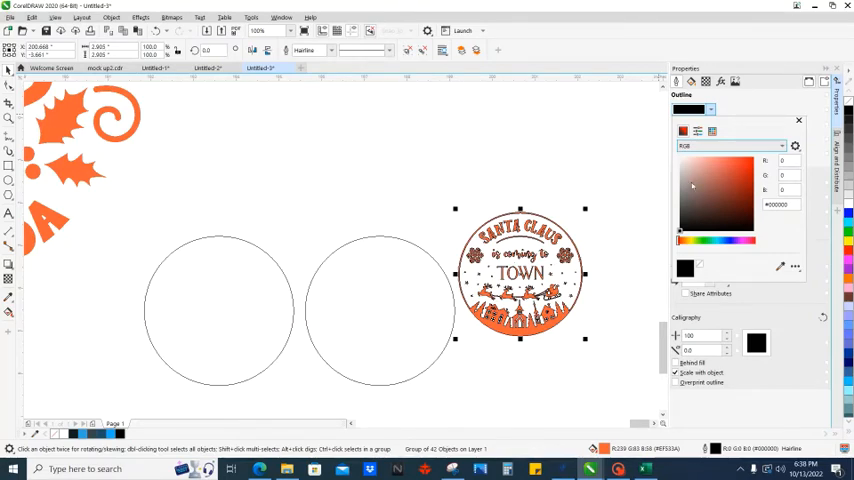
mouse_move(780, 188)
text(255)
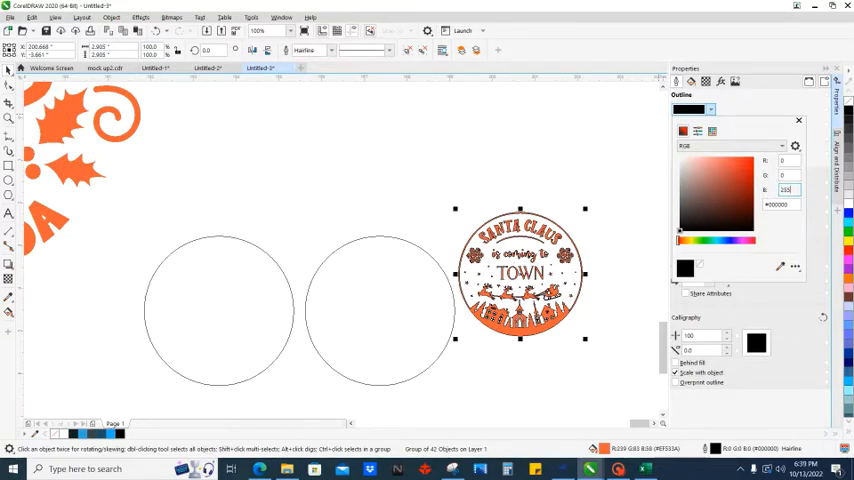
click(752, 164)
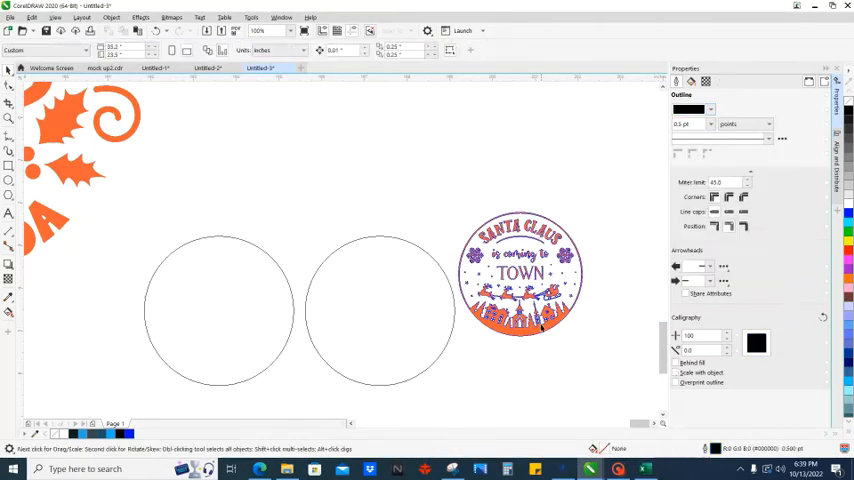
Select the middle circle and set its outline colour to red
click(520, 276)
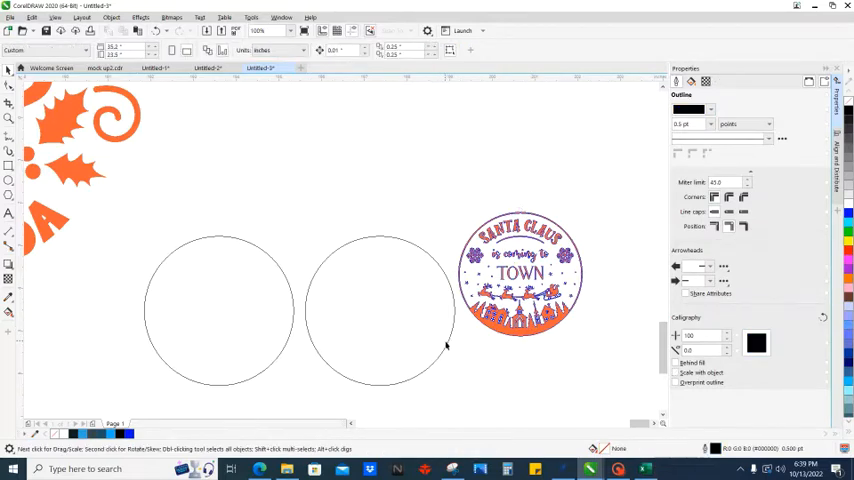
click(380, 310)
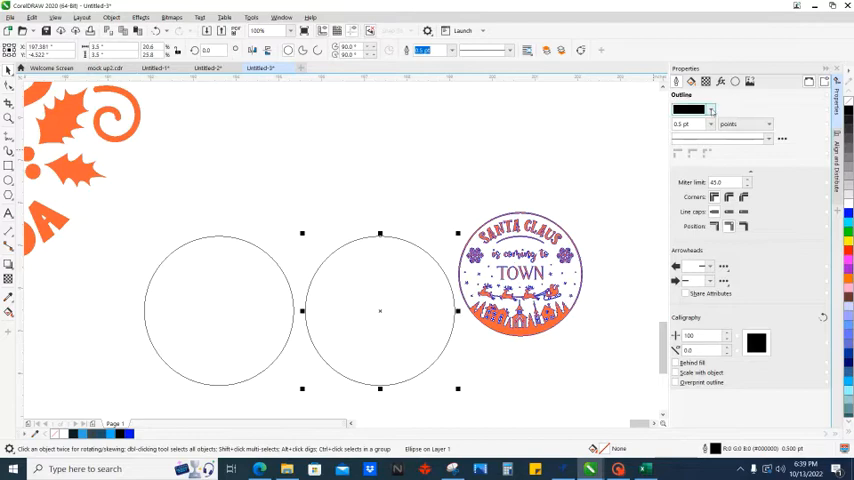
click(688, 110)
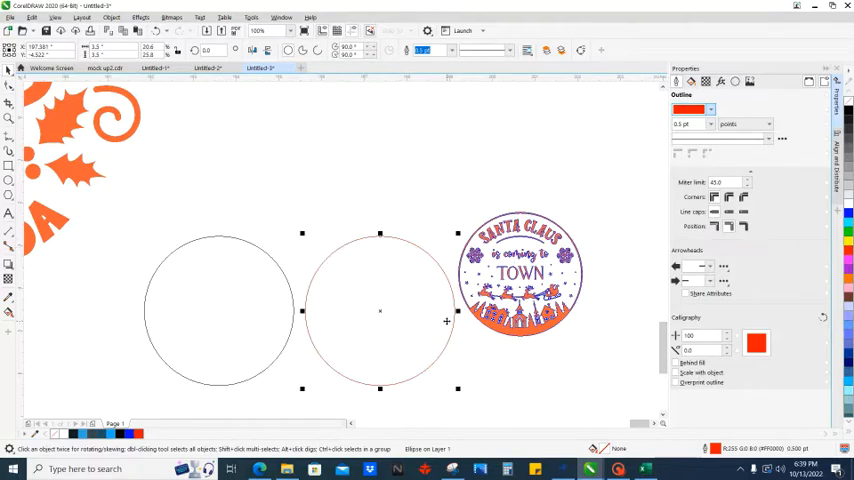
mouse_move(488, 346)
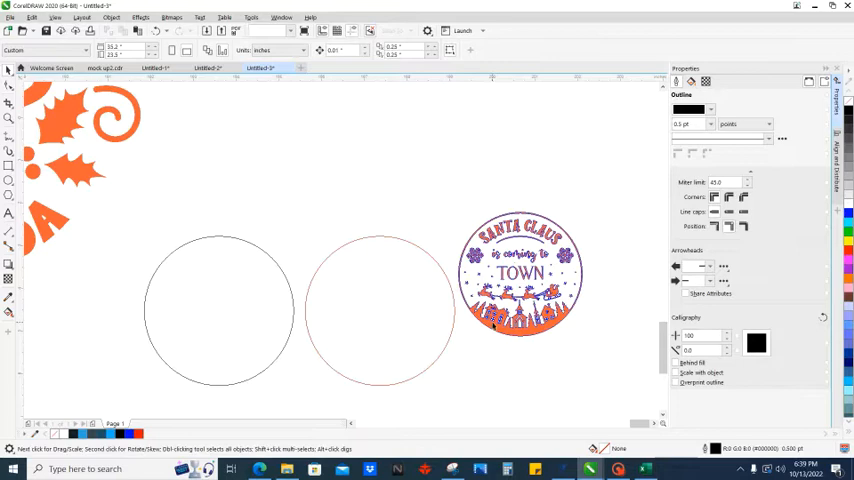
click(520, 276)
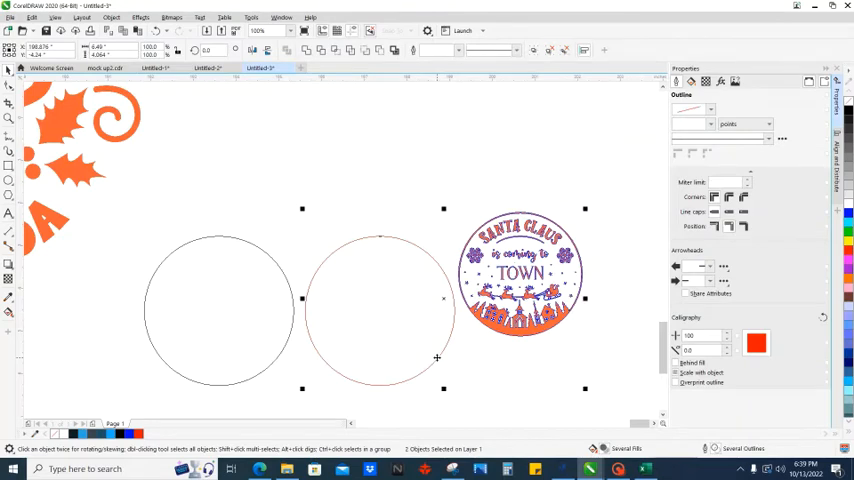
Centre the red circle on the Santa design and drag the hot cocoa design into the left circle
drag(520, 276, 380, 310)
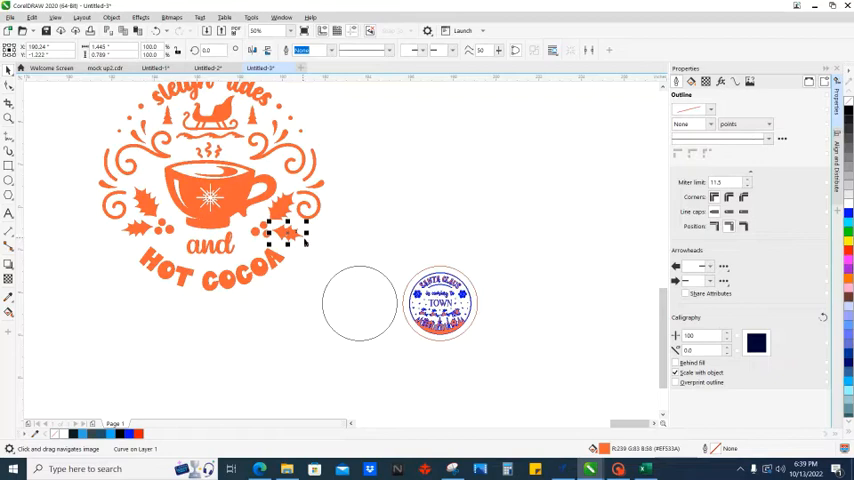
mouse_move(324, 268)
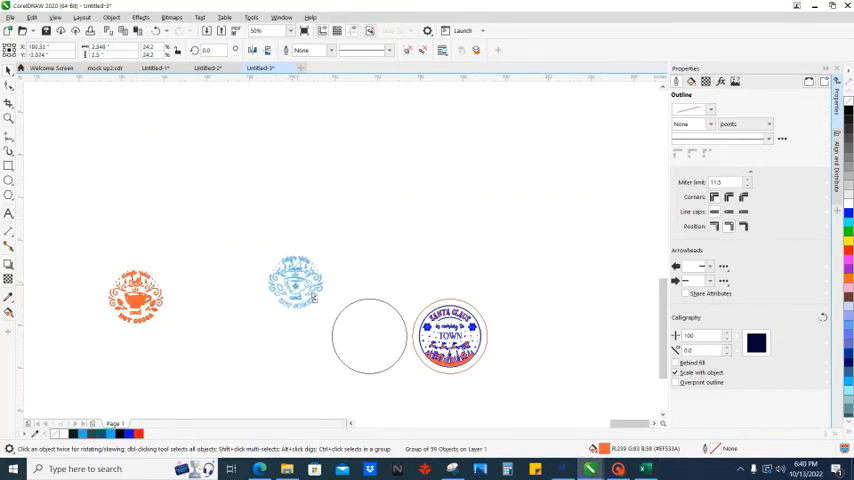
drag(296, 284, 370, 336)
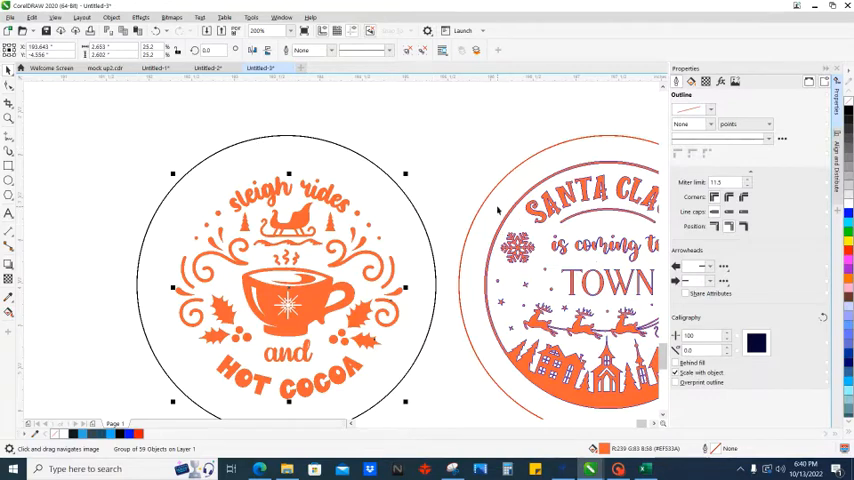
mouse_move(236, 172)
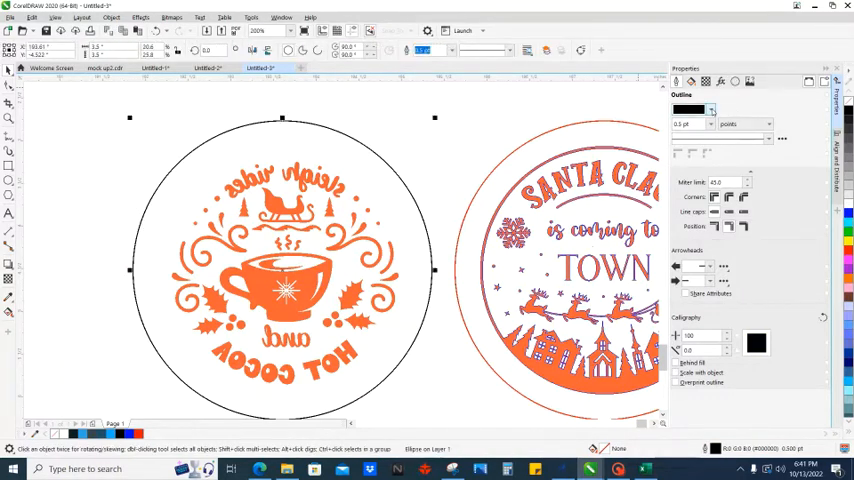
Make the left circle's outline red and the hot cocoa design's outline Hairline
click(688, 110)
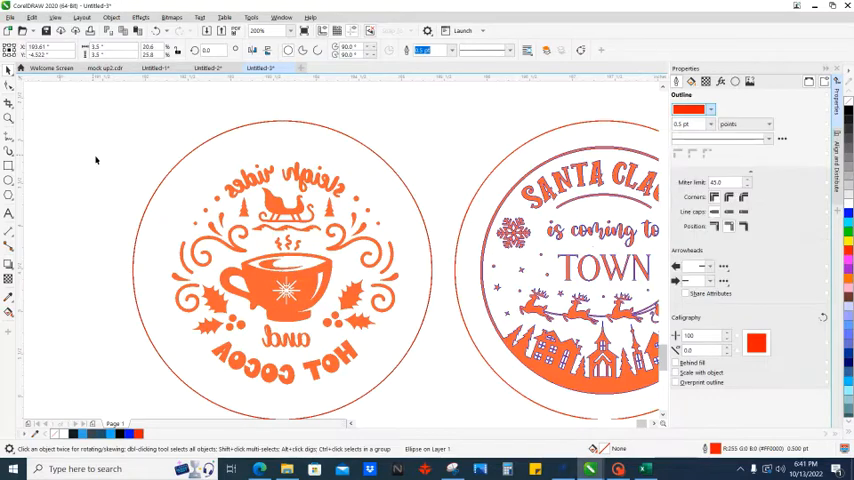
click(284, 276)
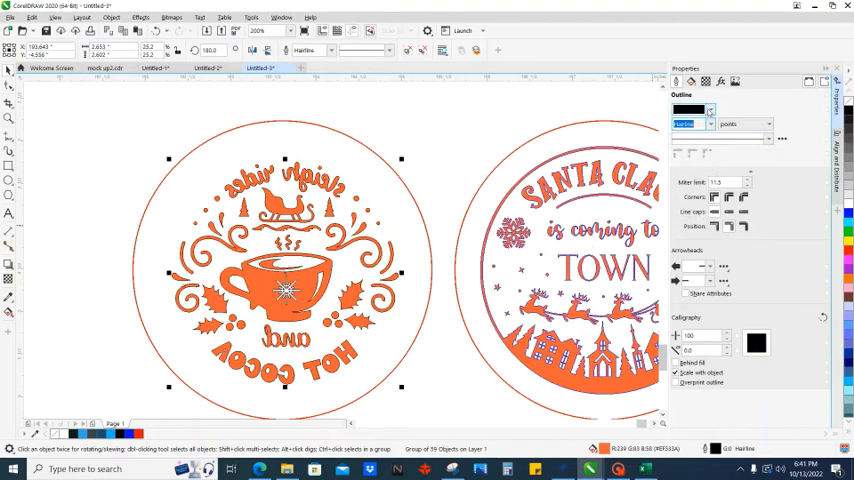
click(710, 122)
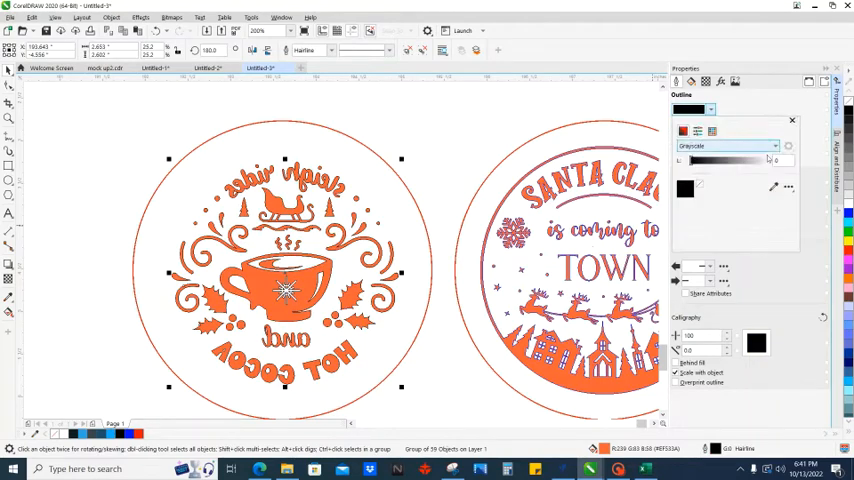
click(728, 146)
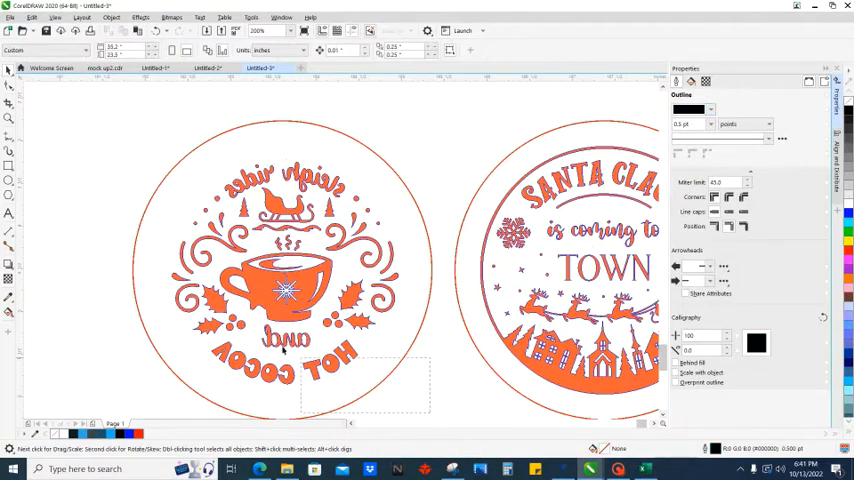
click(284, 290)
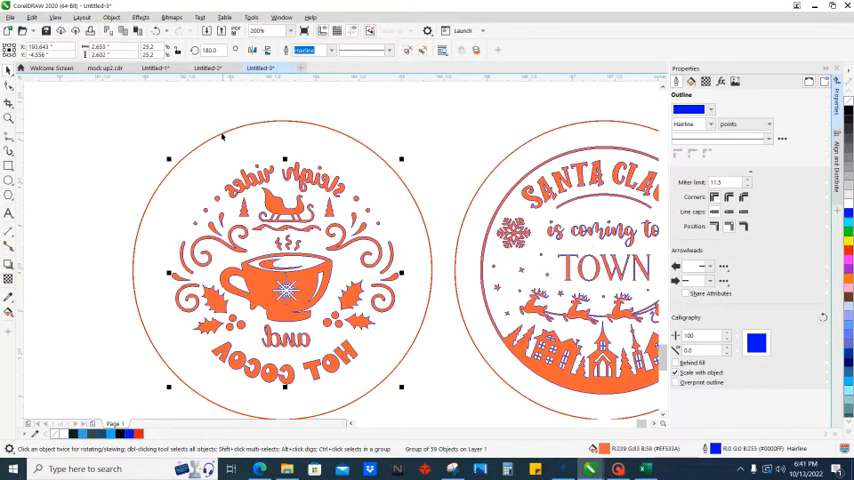
mouse_move(232, 140)
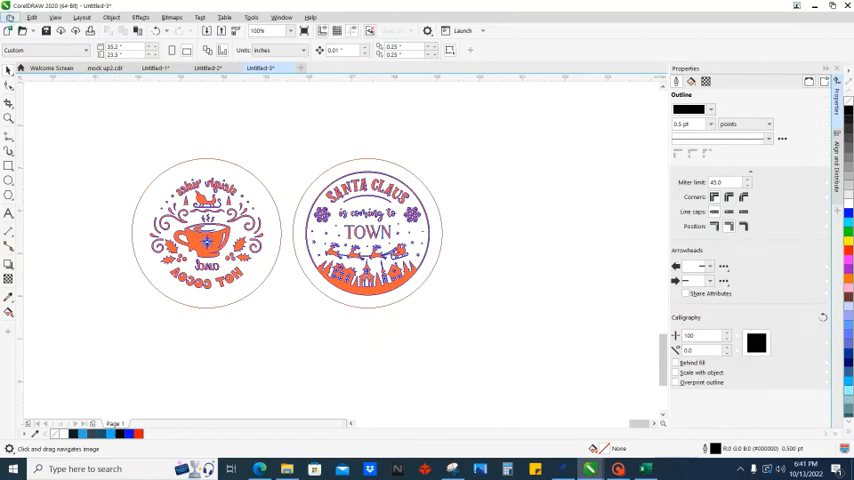
Export both Christmas circle designs as an Adobe Illustrator (AI) file and confirm the export options
click(10, 18)
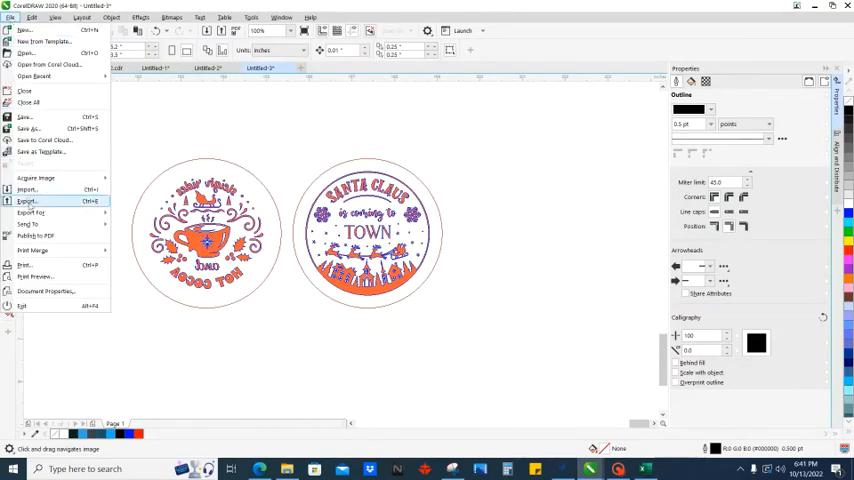
click(28, 200)
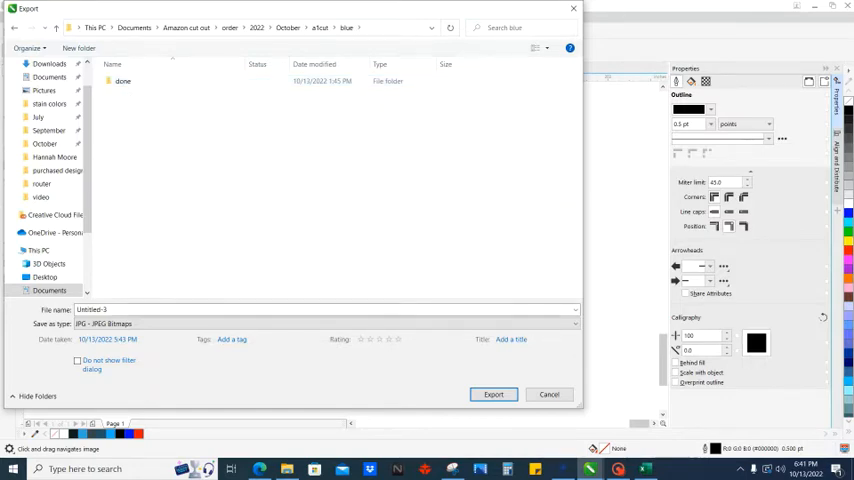
click(324, 324)
text(christmas s)
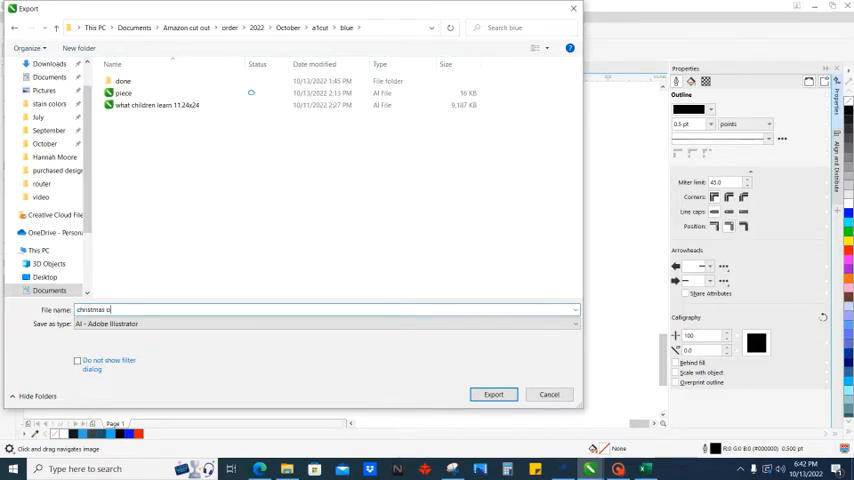
click(492, 394)
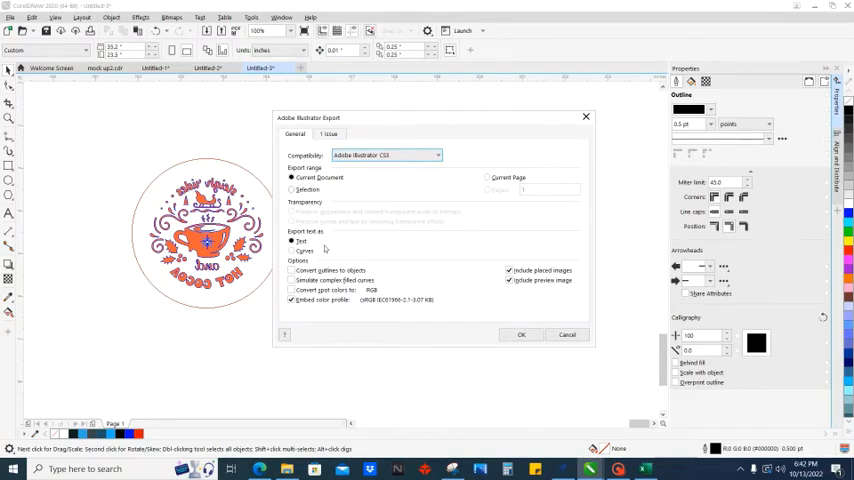
mouse_move(524, 308)
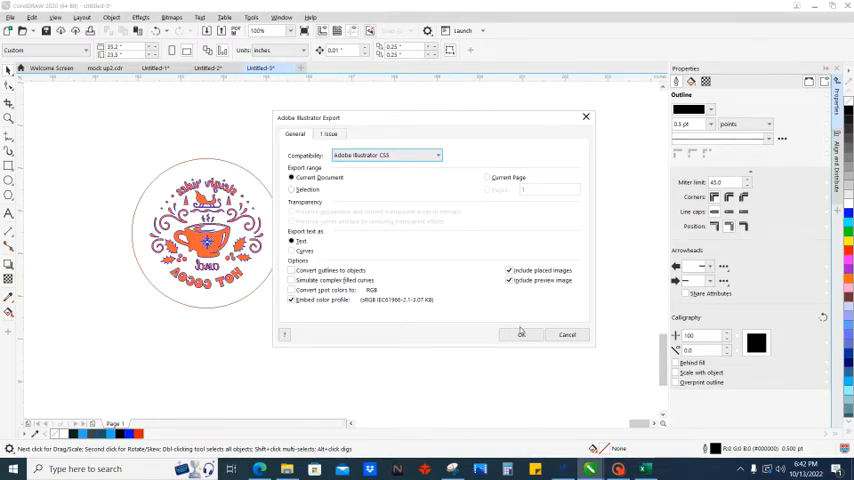
click(520, 334)
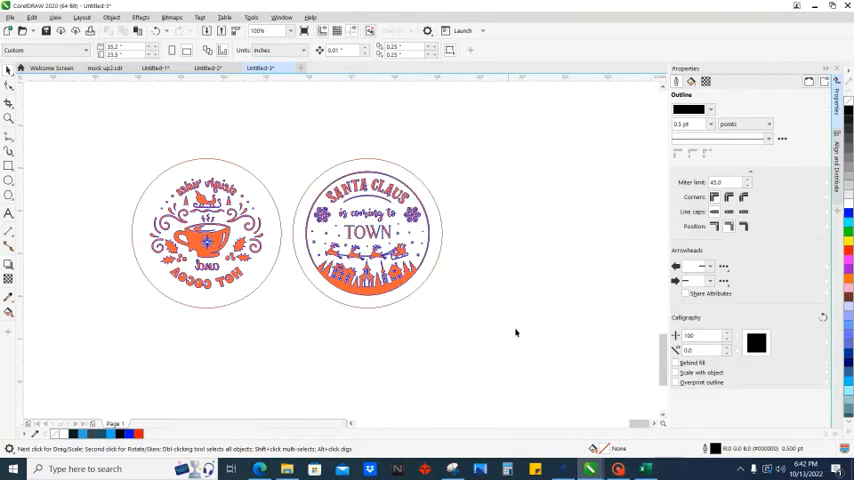
mouse_move(584, 452)
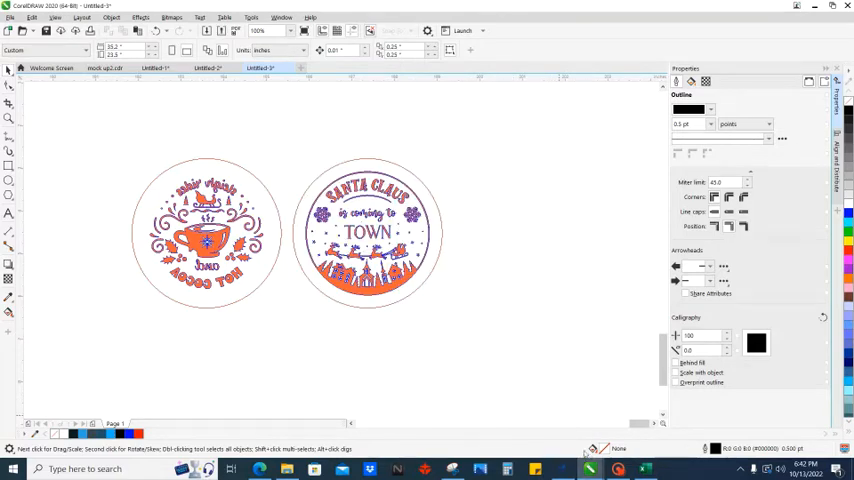
click(444, 400)
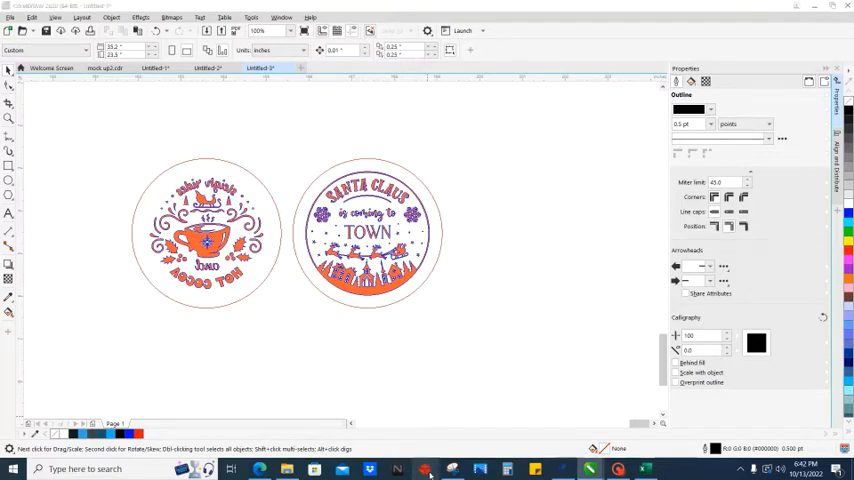
mouse_move(380, 316)
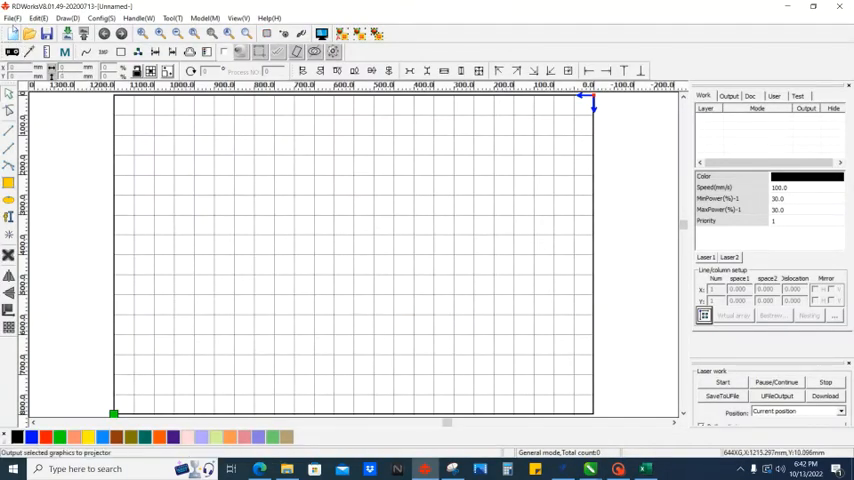
Import the exported AI file so the hot cocoa and Santa designs appear inside their red circles
click(12, 18)
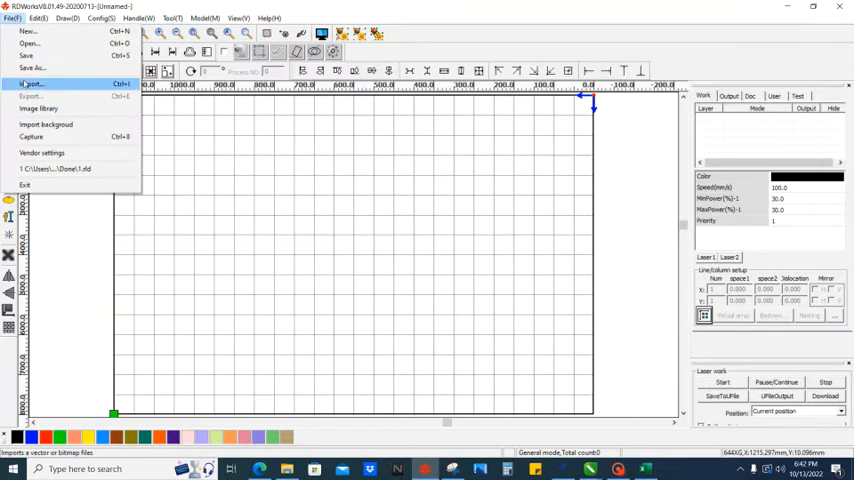
click(32, 84)
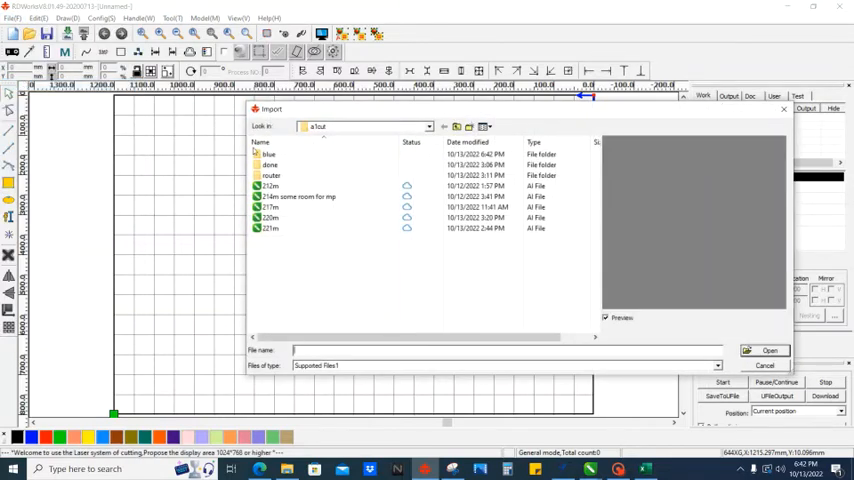
double_click(268, 154)
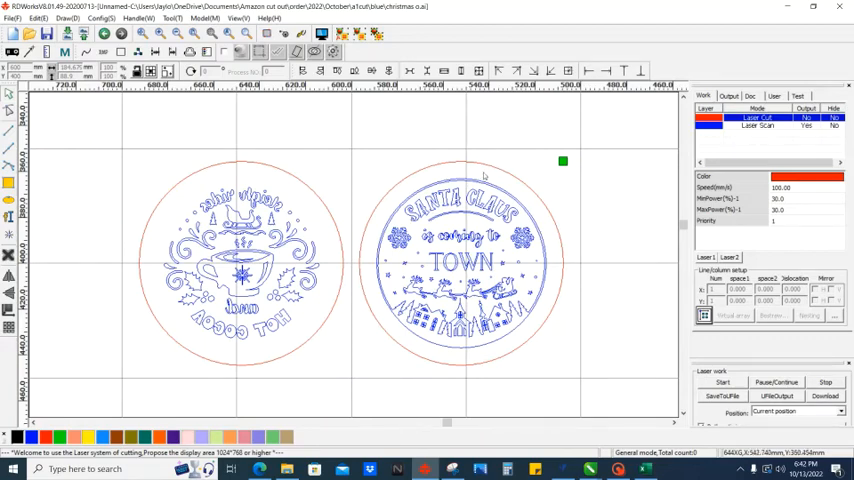
mouse_move(568, 268)
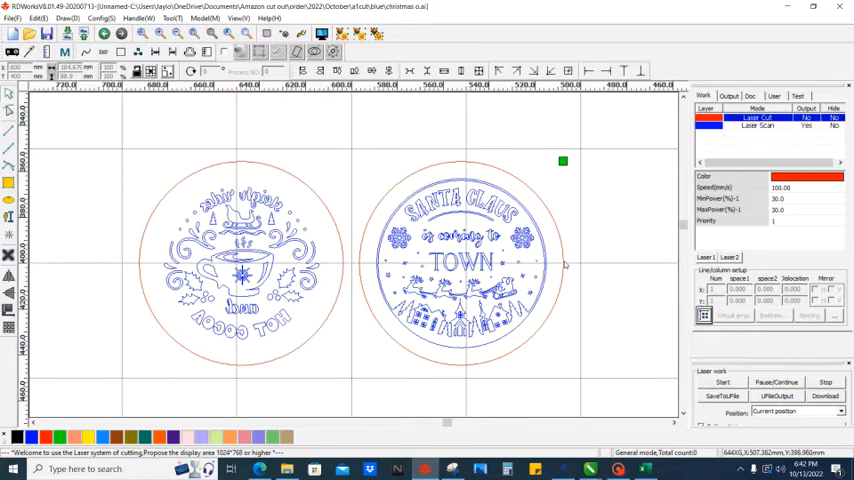
mouse_move(744, 148)
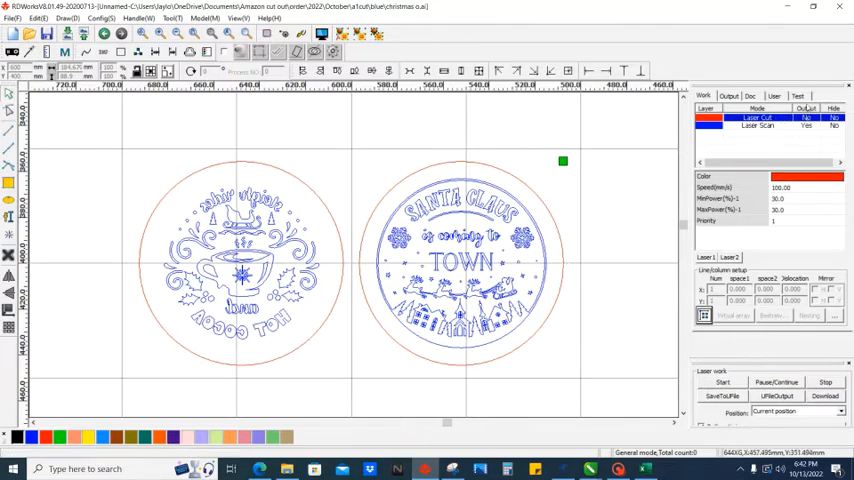
Review the red cutting layer's speed and power parameters and confirm them
double_click(708, 118)
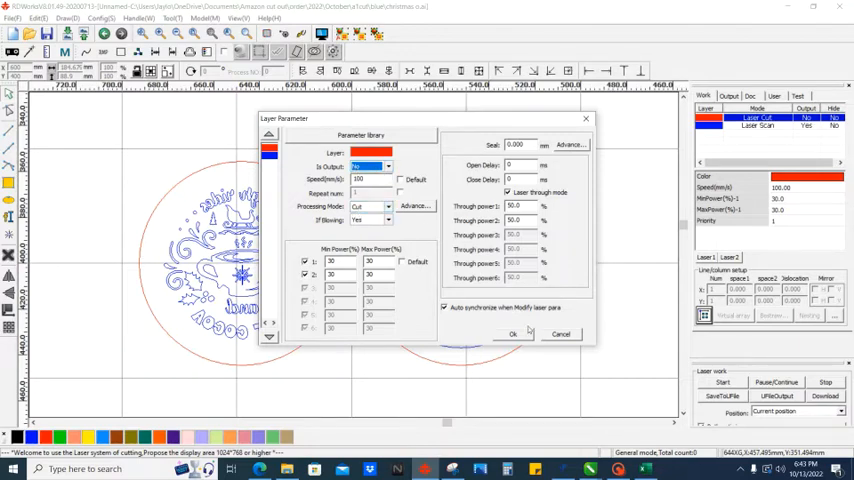
click(512, 334)
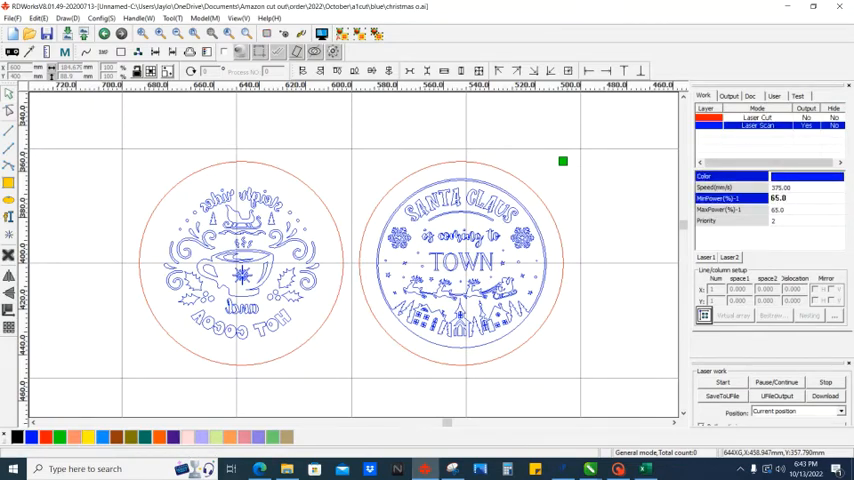
mouse_move(792, 220)
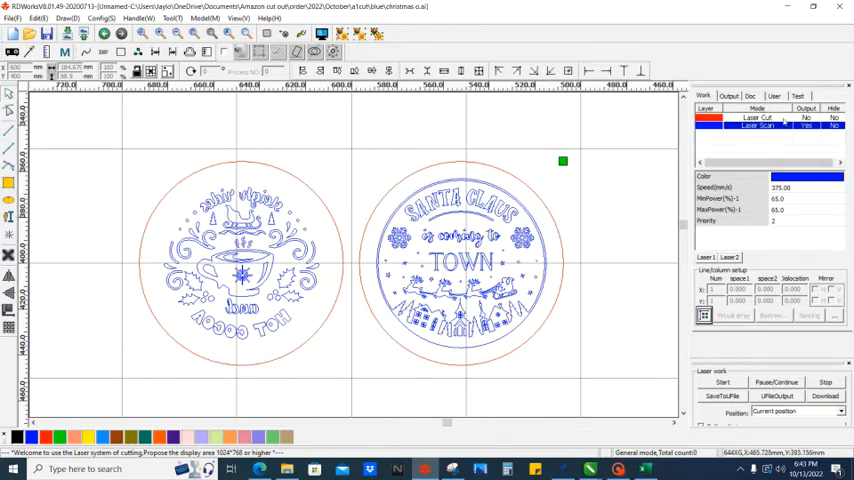
Move both circle outlines to a green cutting layer and confirm its speed and power settings
click(756, 126)
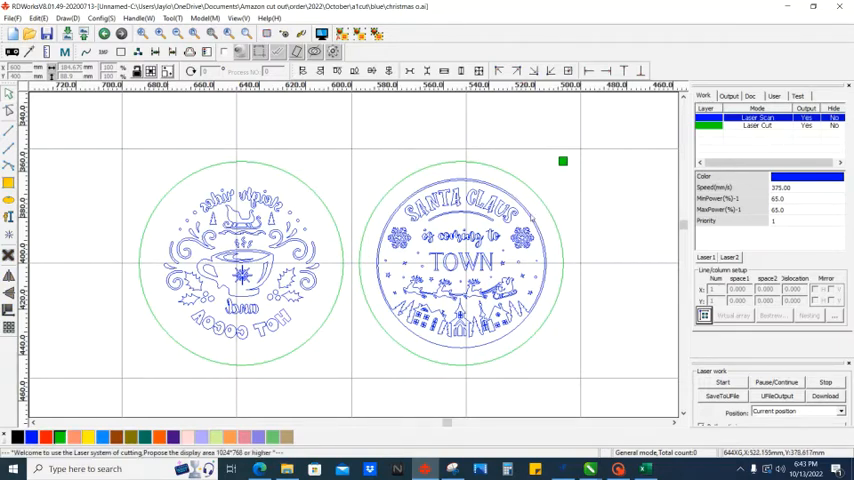
click(758, 126)
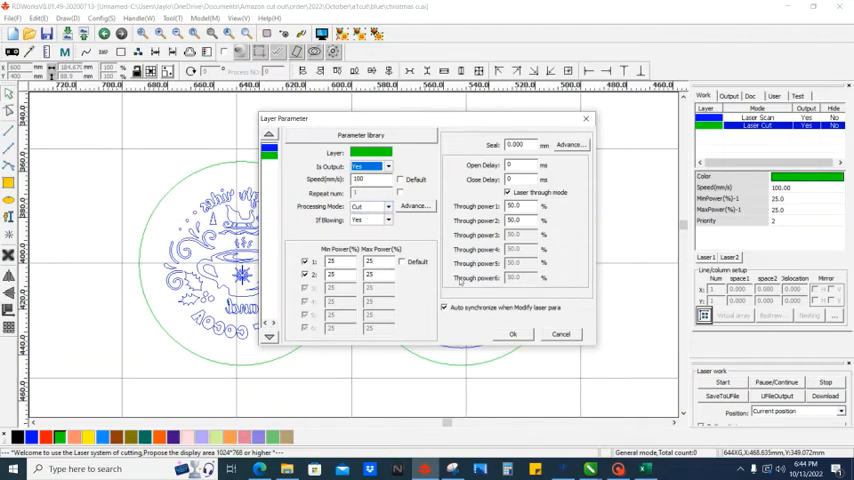
click(512, 334)
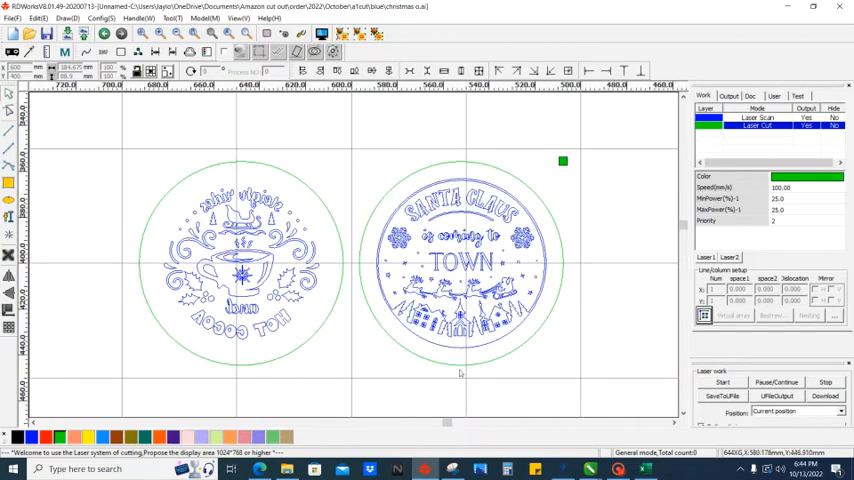
mouse_move(440, 348)
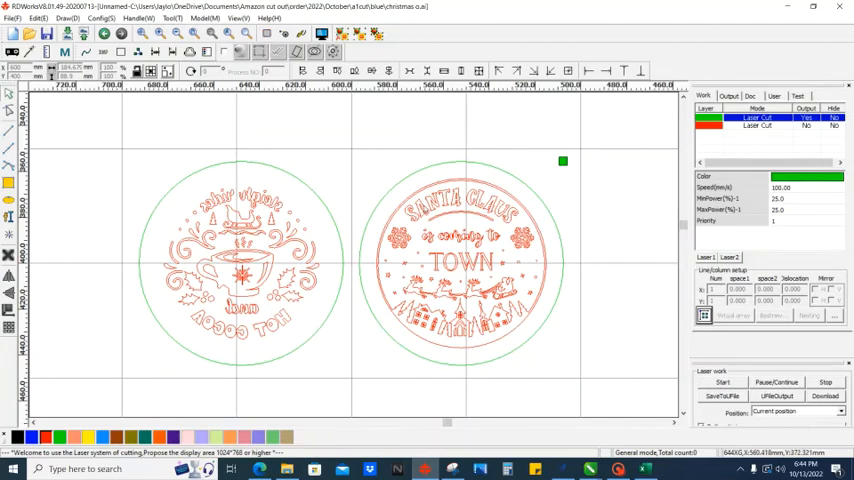
mouse_move(628, 280)
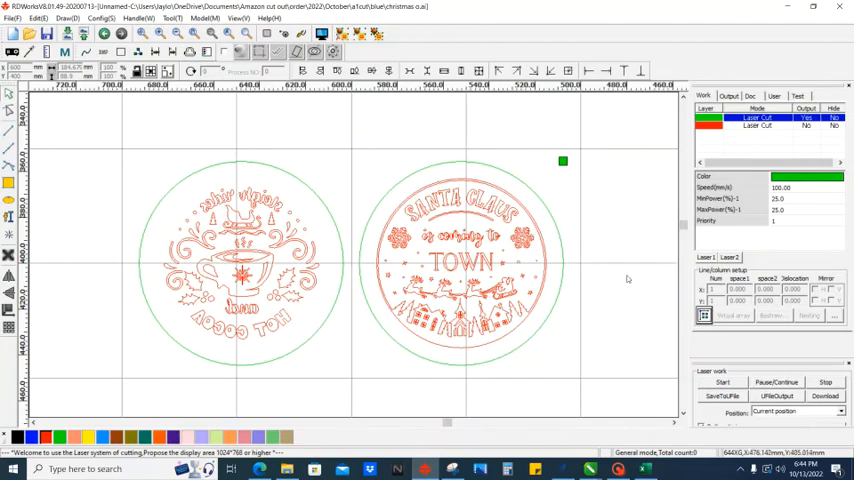
mouse_move(608, 282)
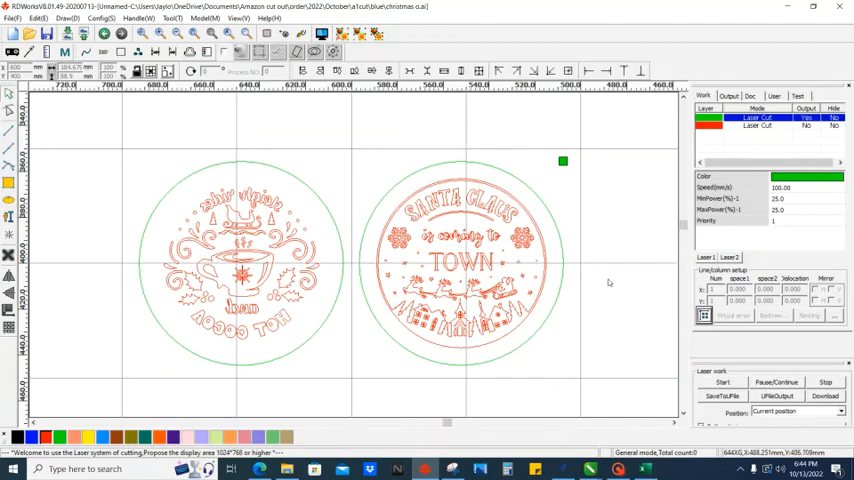
mouse_move(596, 296)
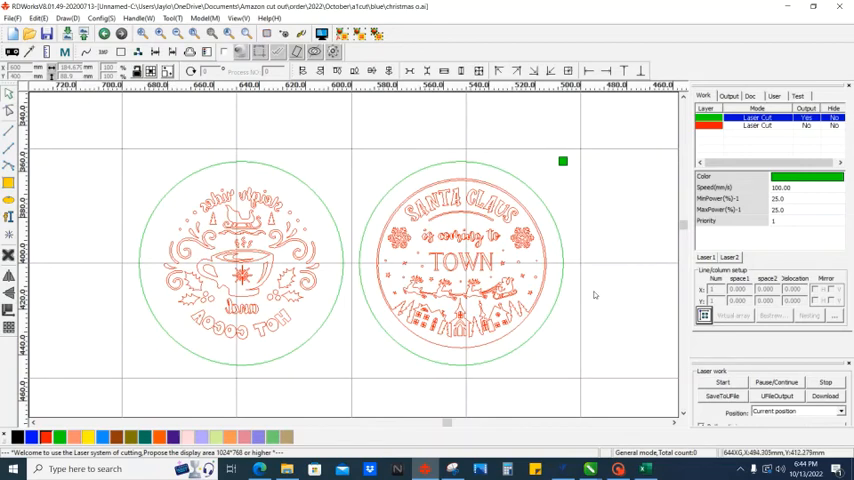
mouse_move(578, 244)
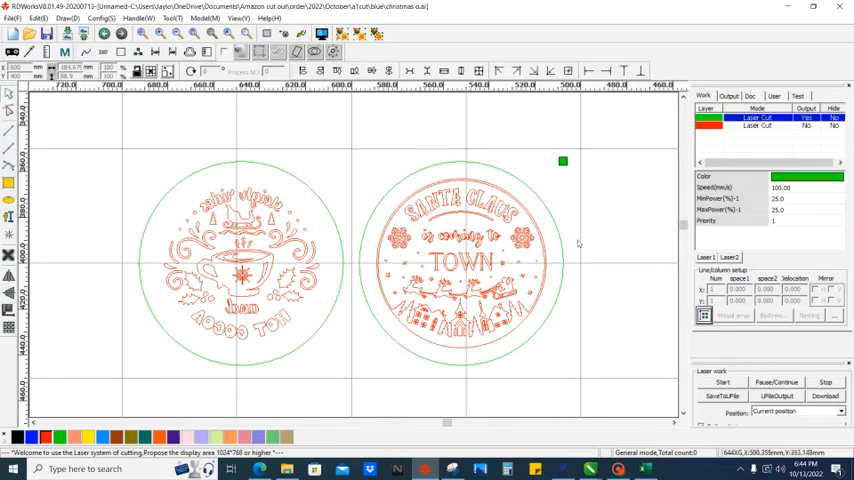
mouse_move(572, 298)
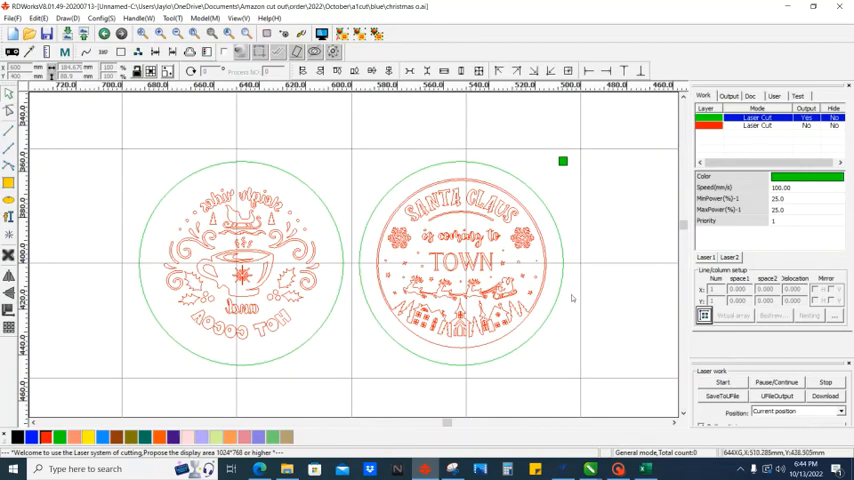
mouse_move(320, 216)
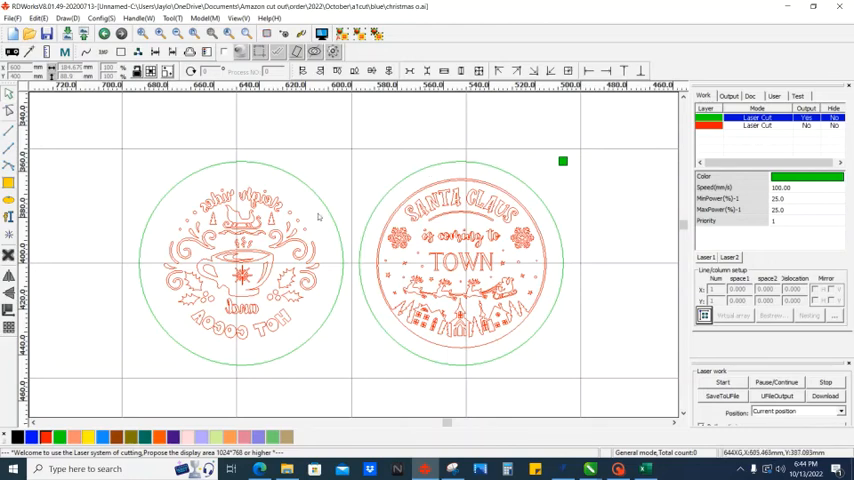
mouse_move(328, 334)
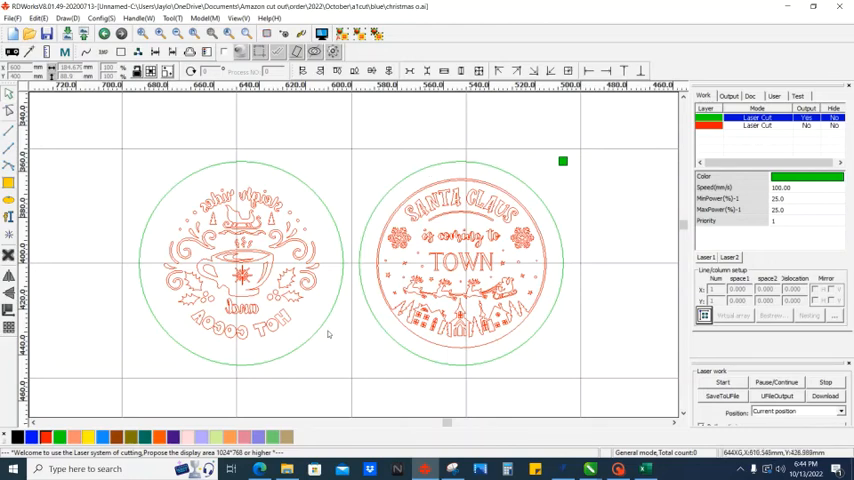
mouse_move(612, 204)
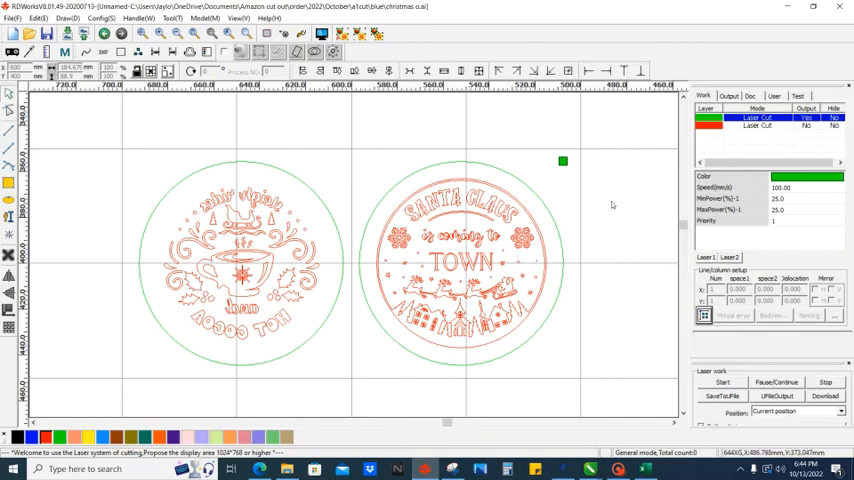
Restore the designs to the blue scan layer and the circles to the red cut layer, then deselect
click(756, 126)
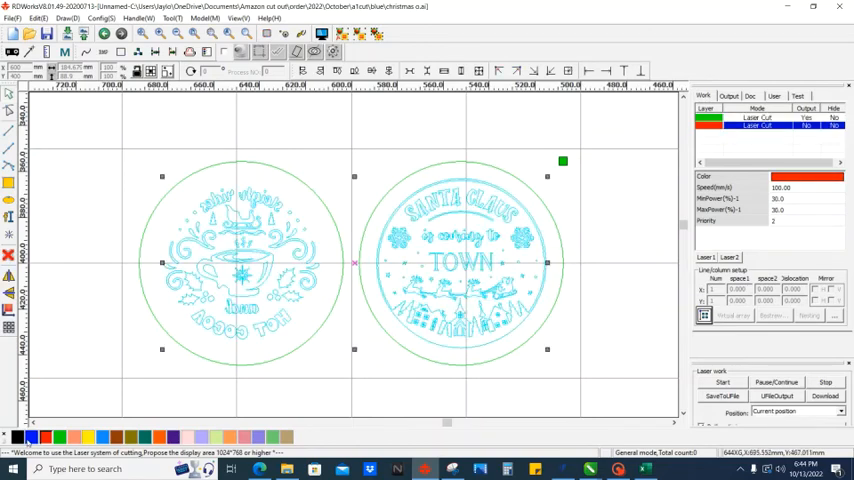
click(758, 126)
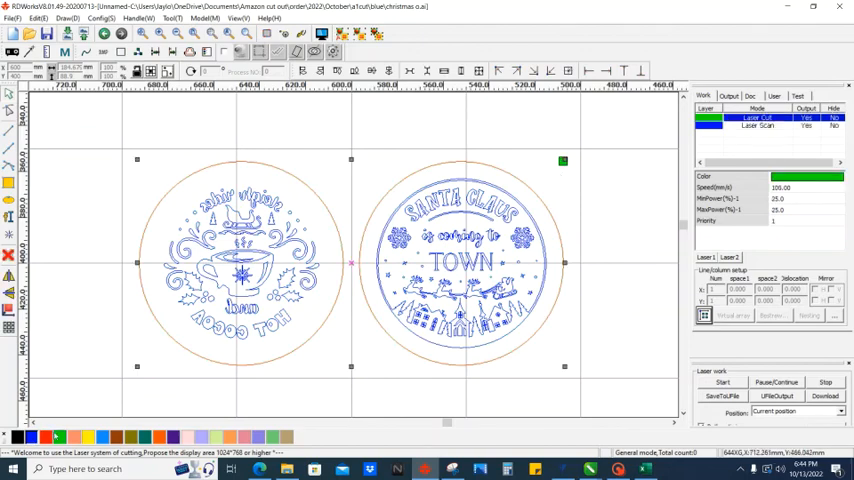
click(756, 118)
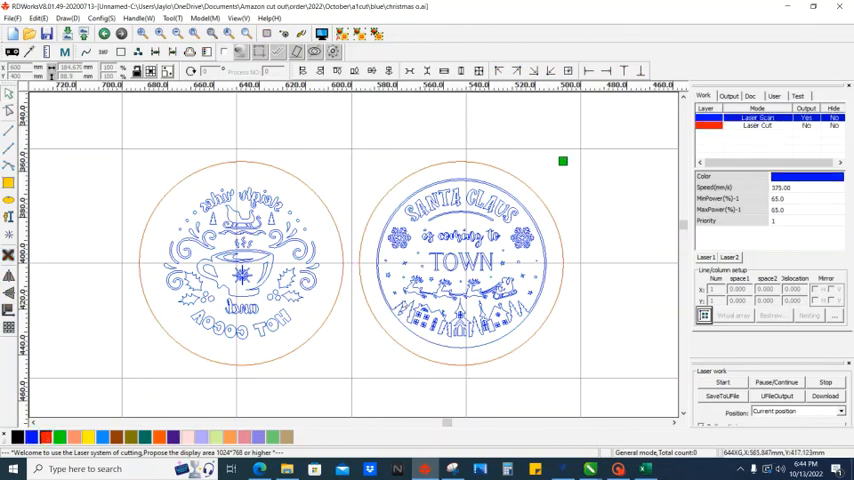